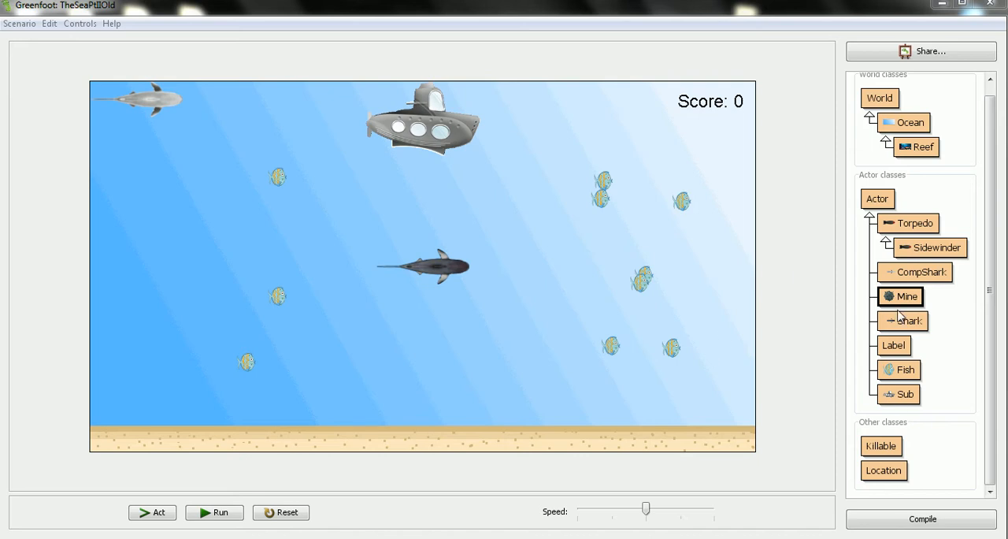
pyautogui.moveTo(286, 184)
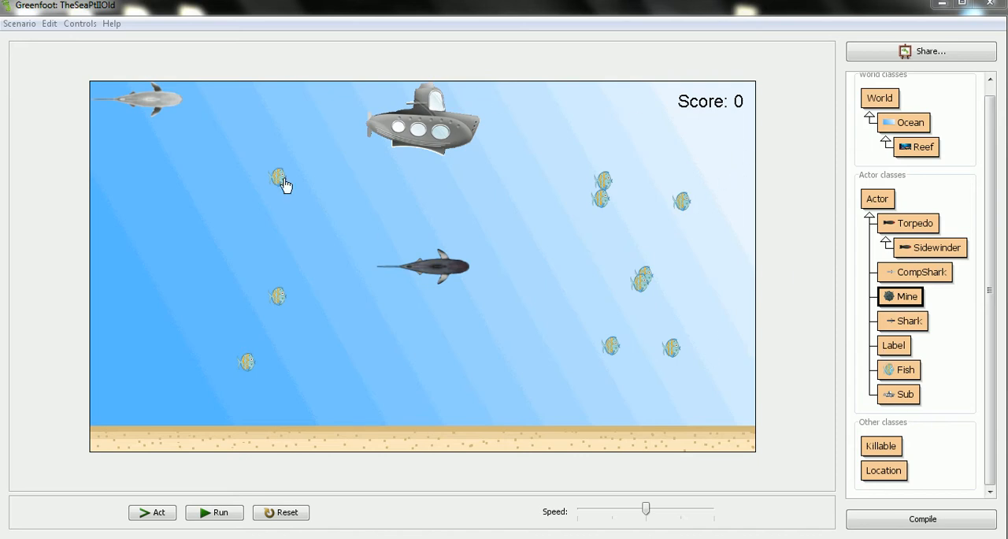
pyautogui.moveTo(688, 360)
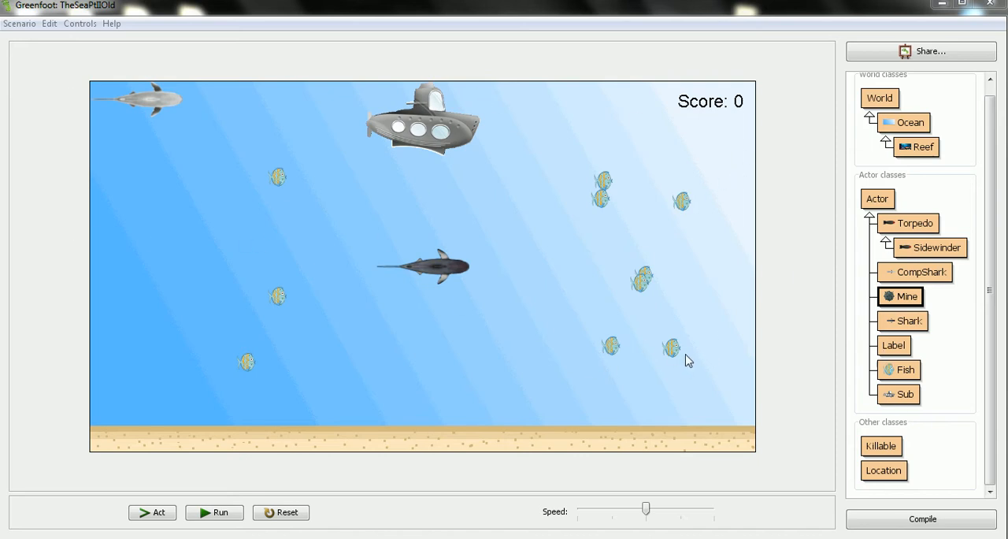
pyautogui.moveTo(697, 356)
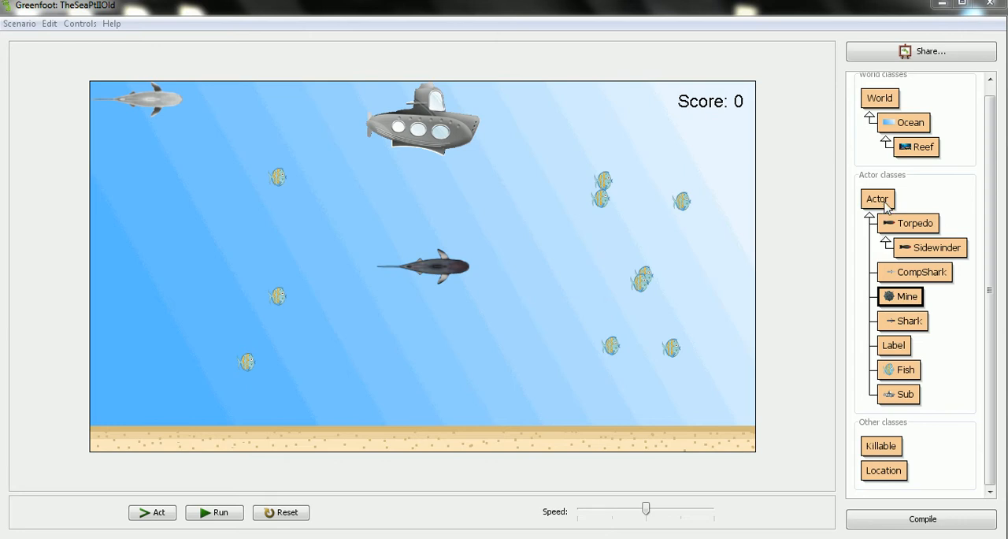
# - Create BoundedActor as a new subclass of Actor through the New subclass dialog
pyautogui.rightClick(877, 199)
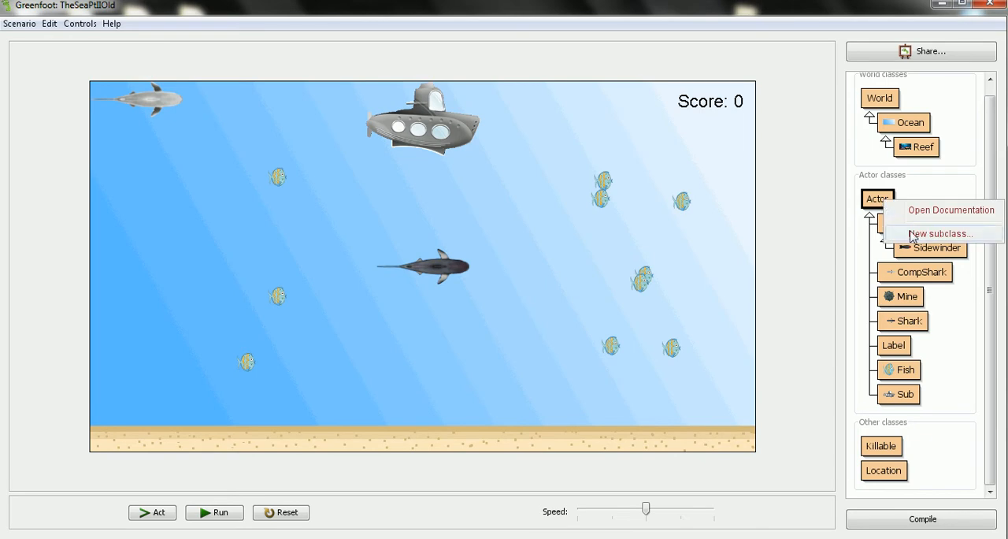
pyautogui.click(941, 234)
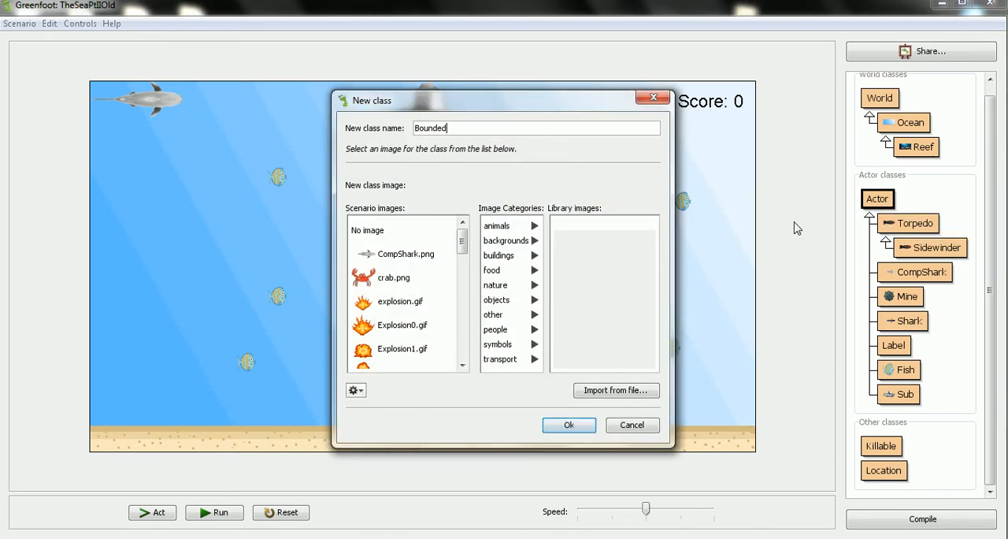
pyautogui.write('Actor')
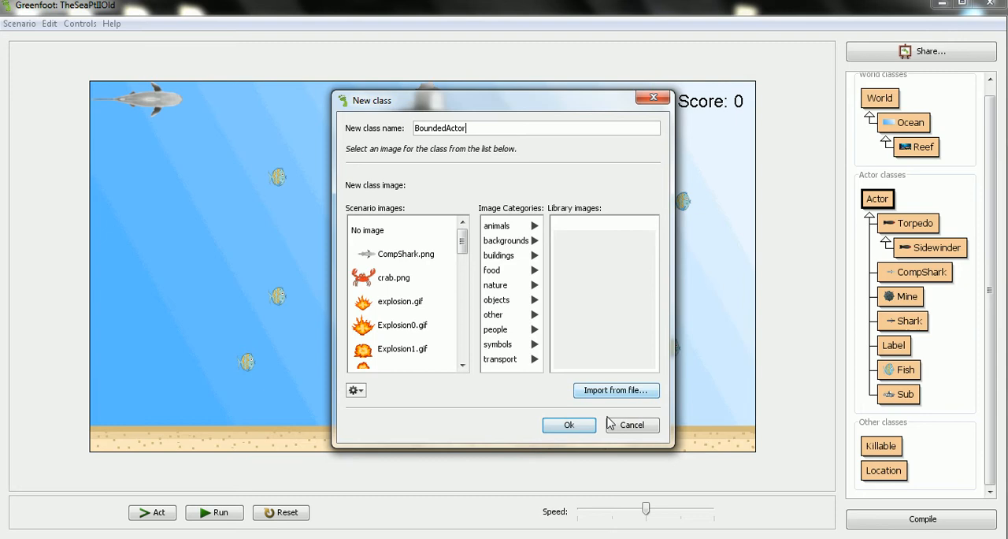
pyautogui.click(568, 425)
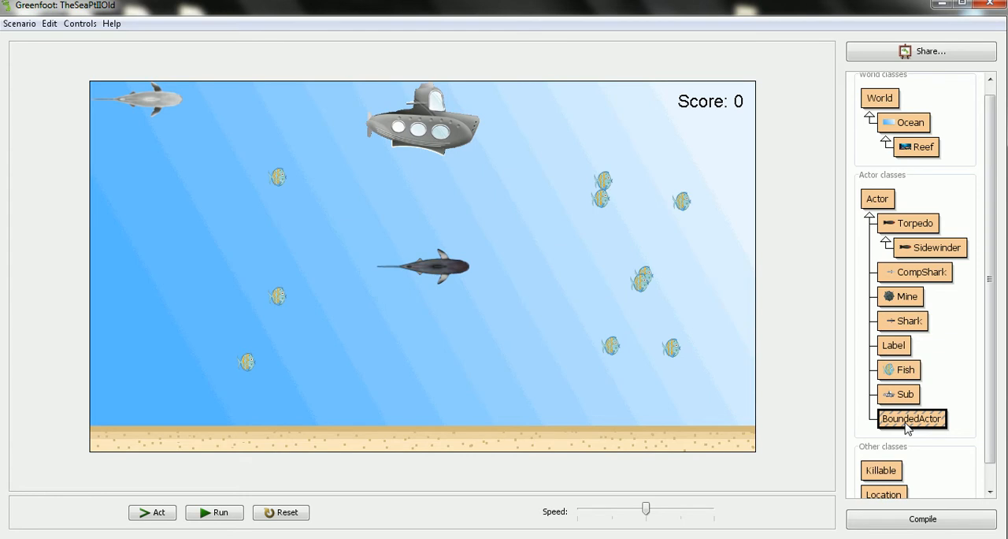
pyautogui.moveTo(923, 424)
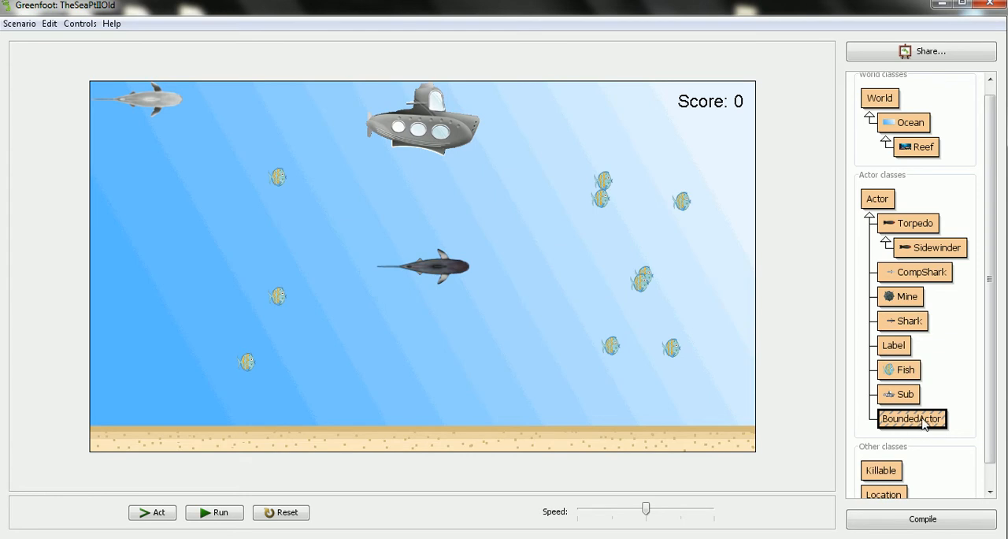
pyautogui.rightClick(912, 419)
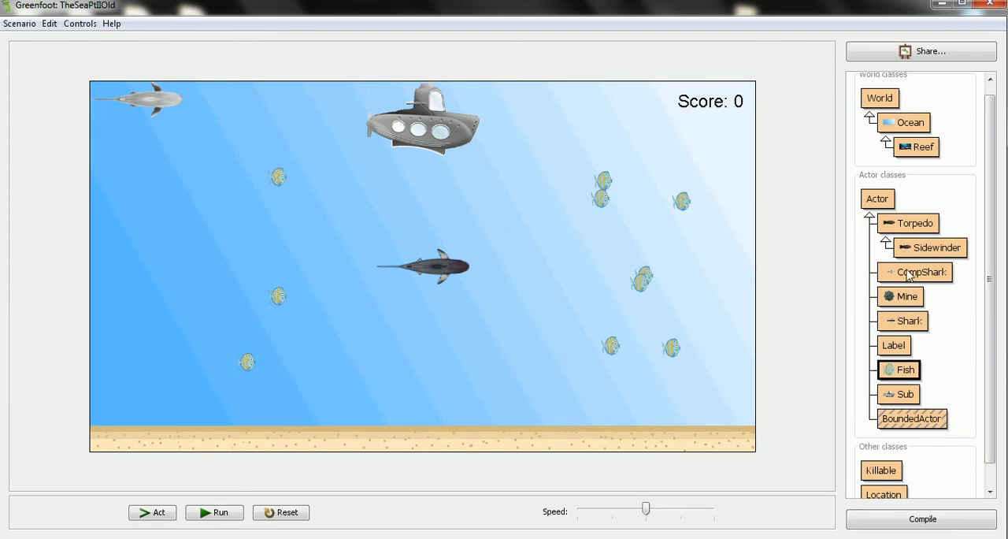
pyautogui.moveTo(920, 421)
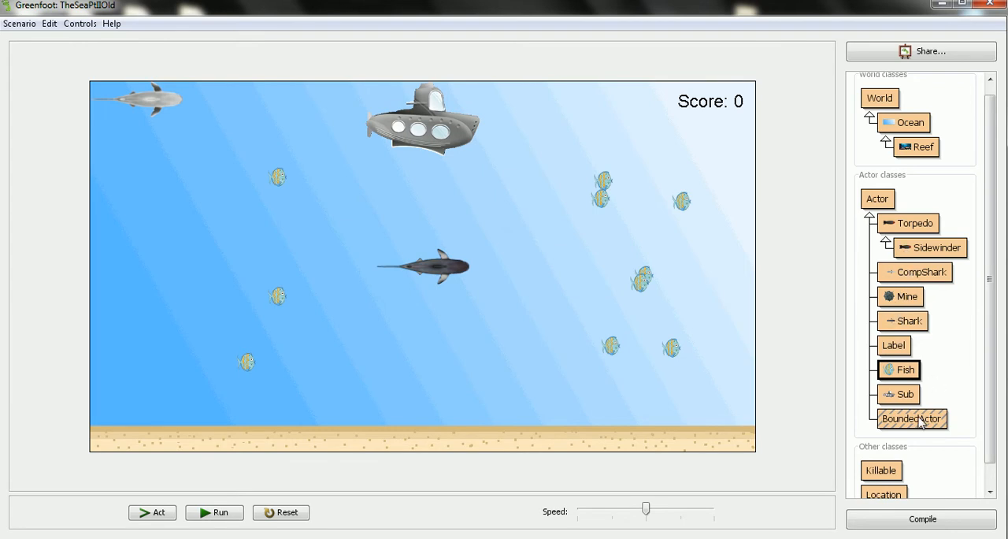
# - Open BoundedActor in a maximized editor and delete the default act method and its comment
pyautogui.rightClick(913, 418)
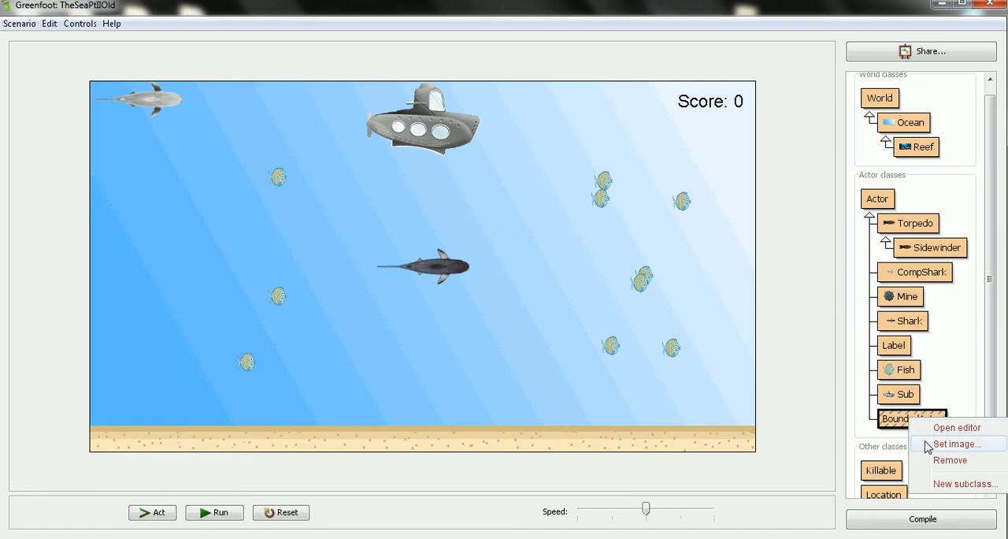
pyautogui.click(956, 427)
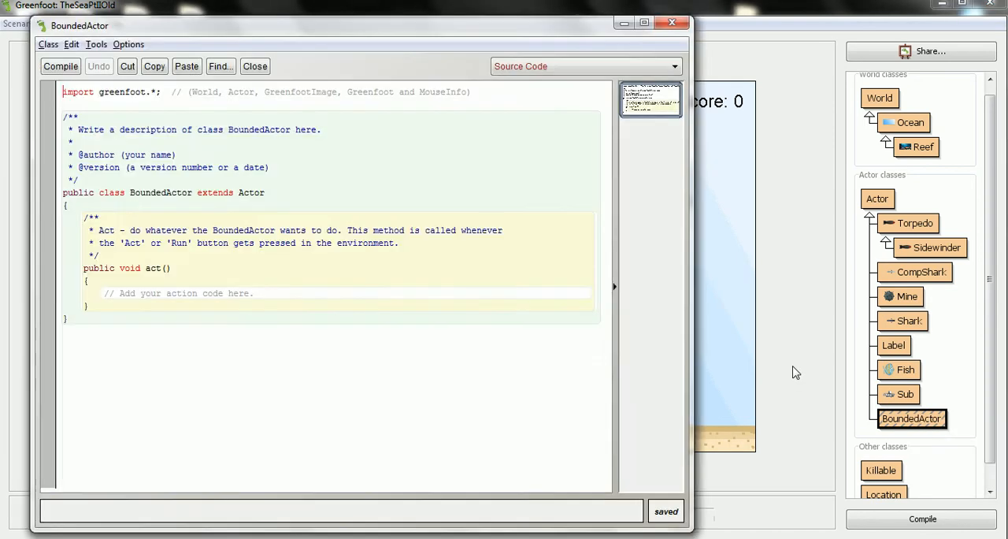
pyautogui.click(644, 22)
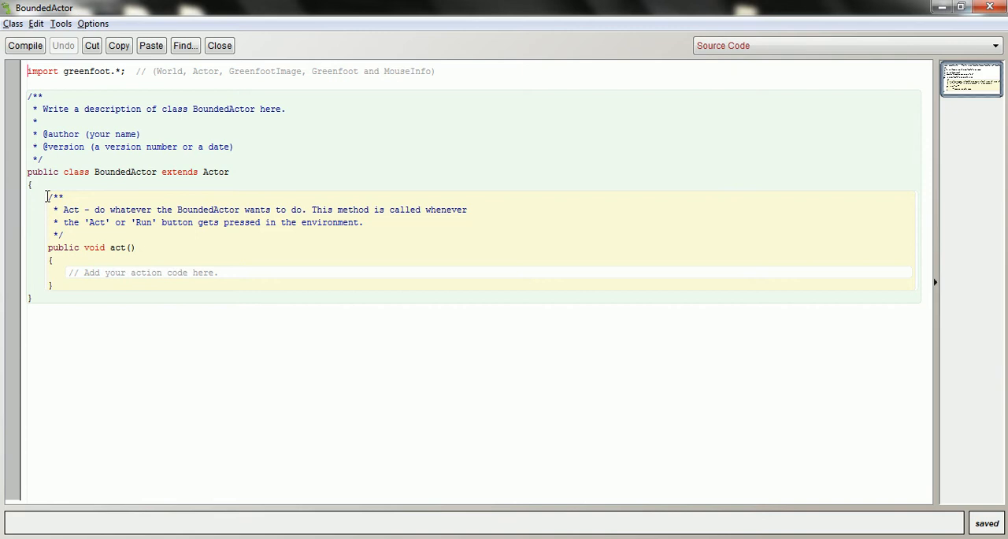
pyautogui.moveTo(46, 195); pyautogui.dragTo(92, 286)
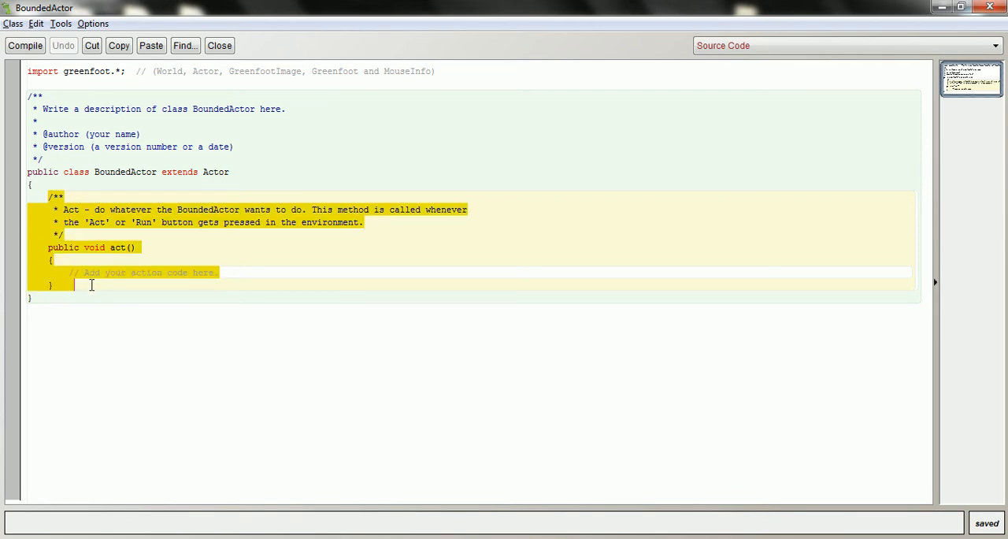
pyautogui.click(91, 45)
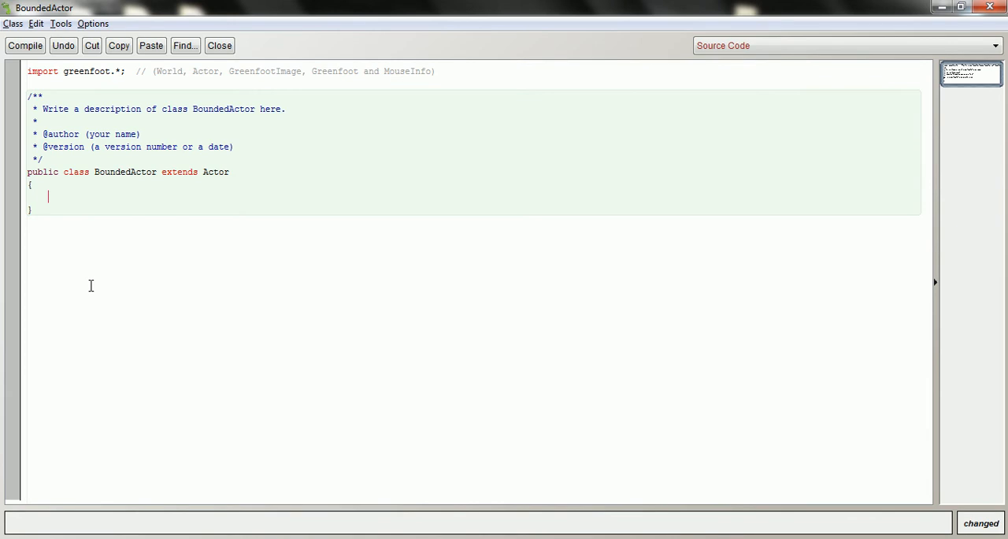
pyautogui.moveTo(85, 281)
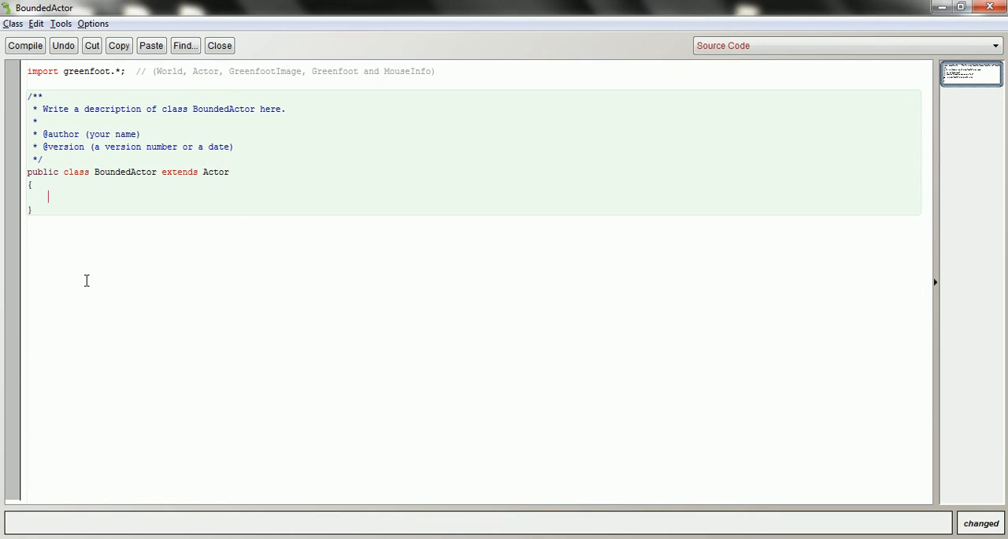
# - Declare the method public boolean canMove(int dx, int dy) with an opening brace
pyautogui.write('public bool')
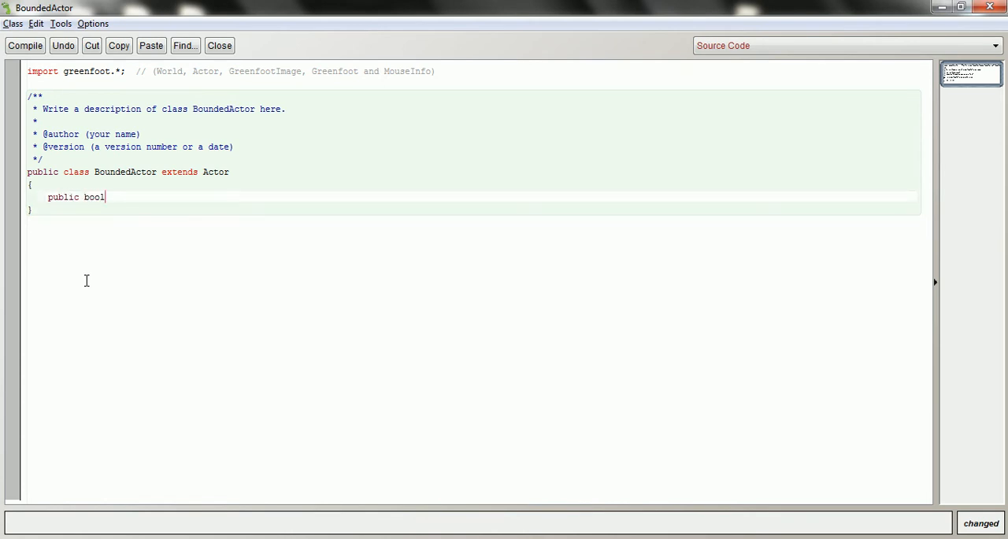
pyautogui.write('ean can')
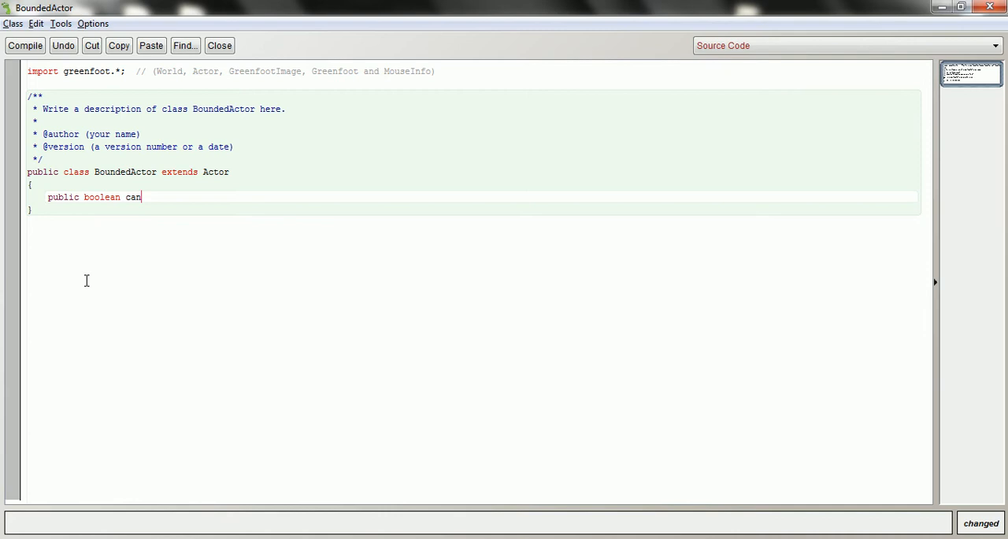
pyautogui.write('Move(int dx')
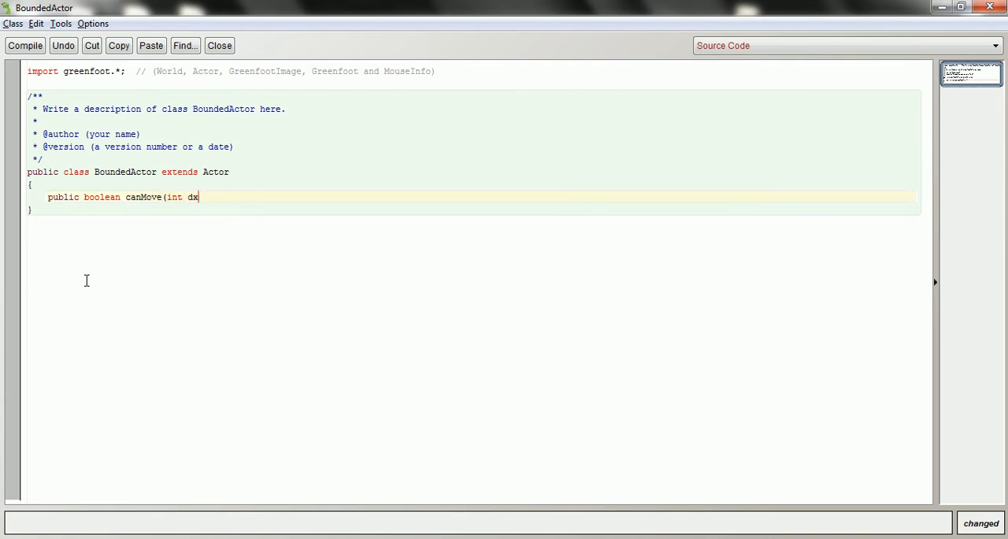
pyautogui.write(', int dy)')
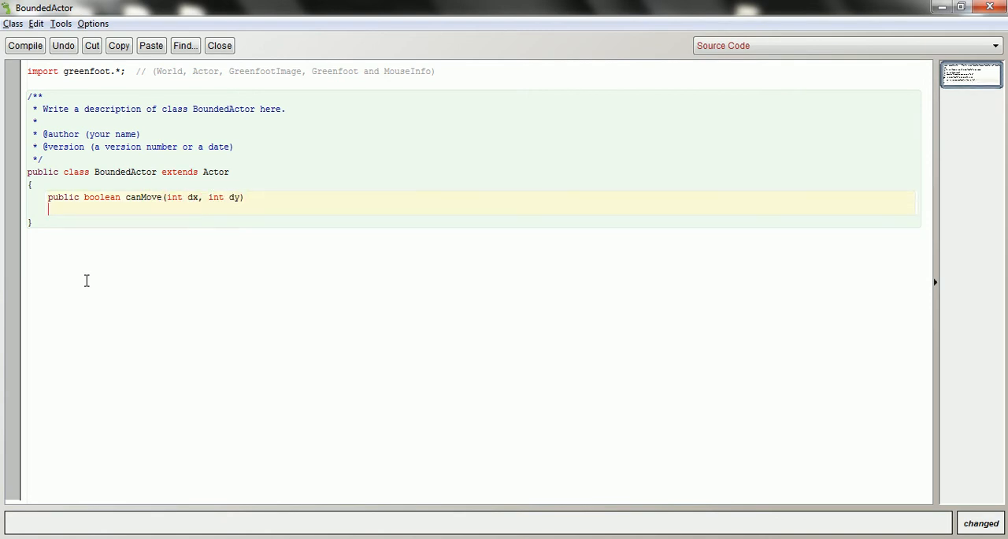
pyautogui.write('{')
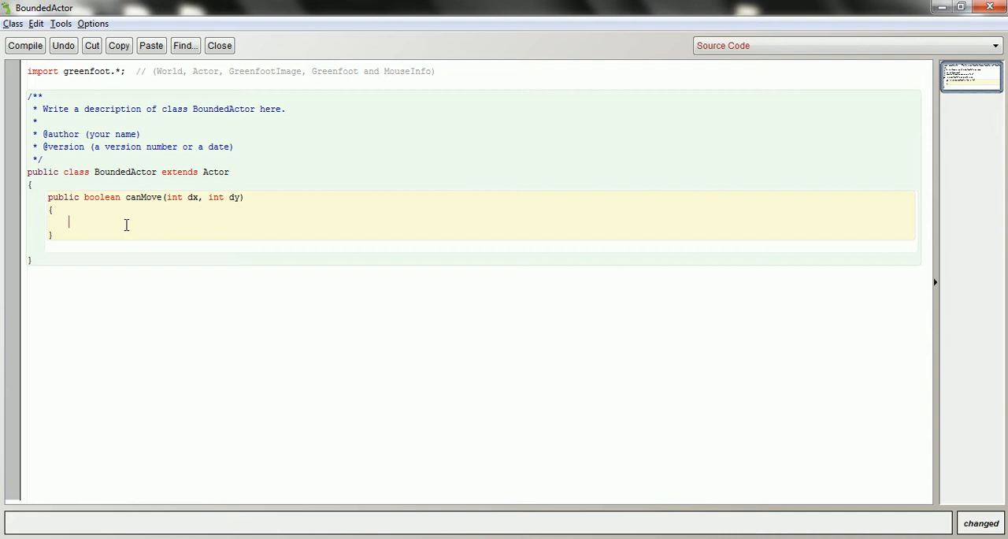
# - Store getImage() in GreenfootImage img and getWorld() in World w
pyautogui.write('GreenfootImage im')
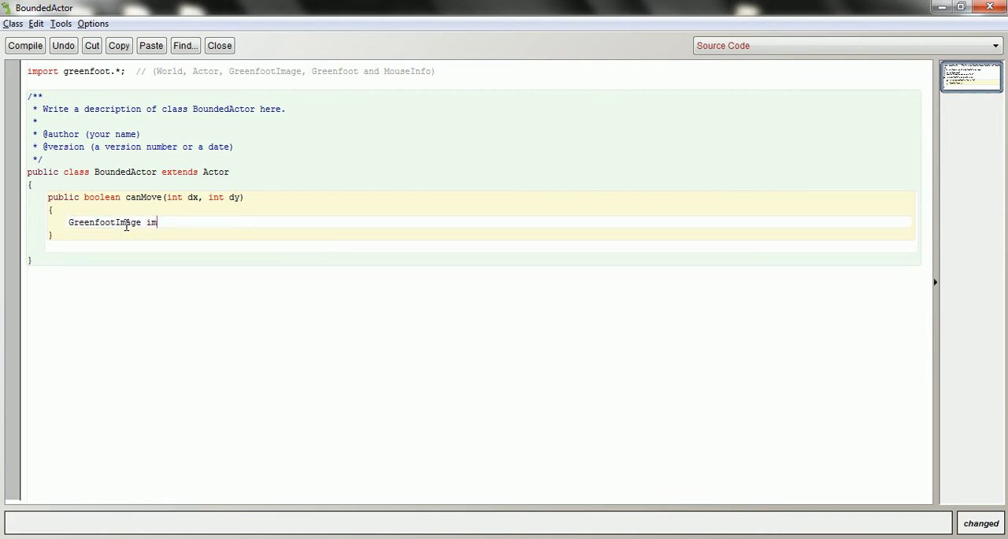
pyautogui.write('g = getImage()')
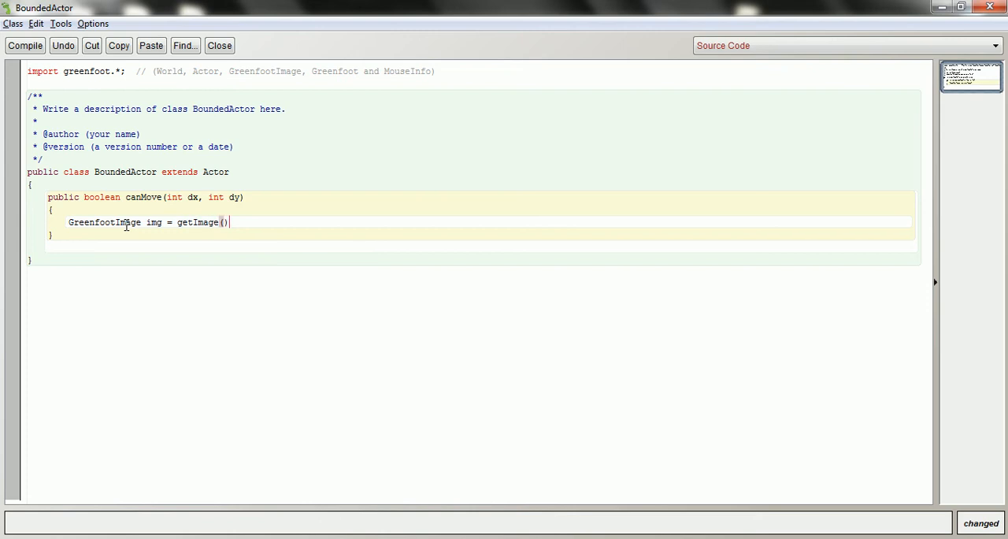
pyautogui.write(';')
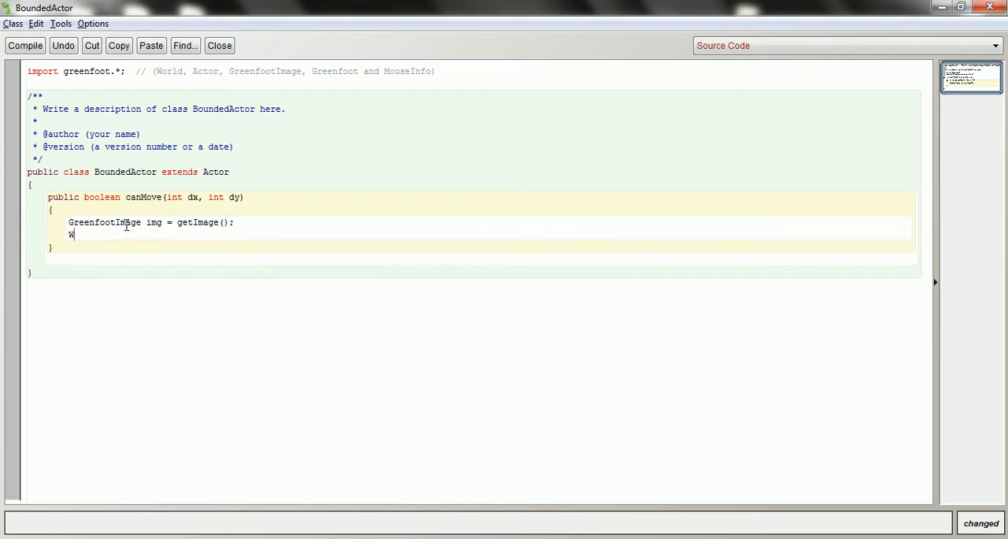
pyautogui.write('orld w = get')
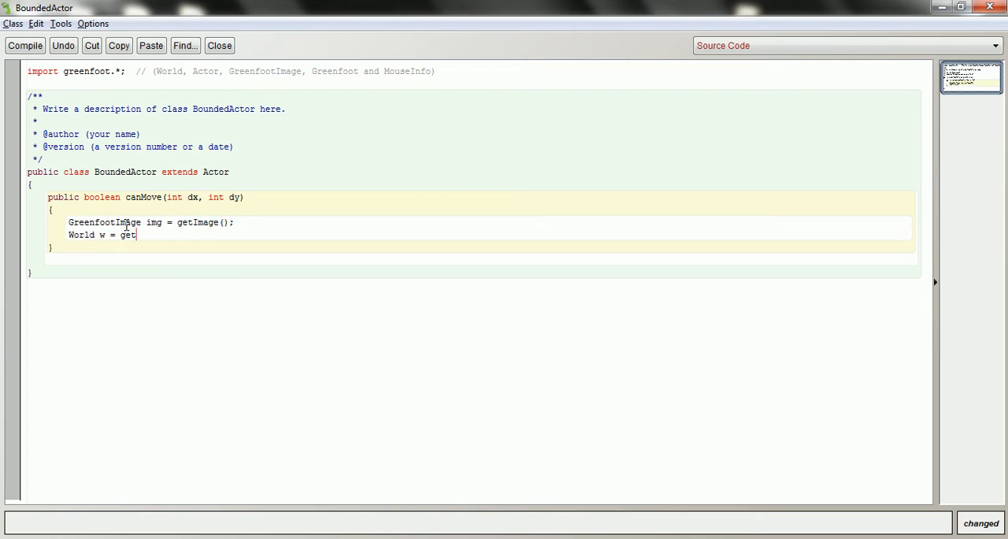
pyautogui.write('World();')
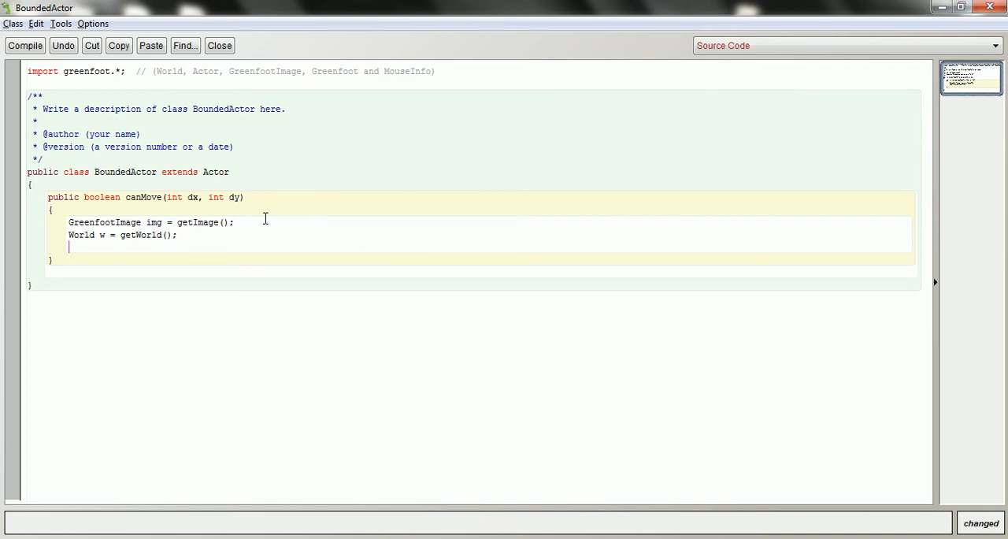
# - Add int halfW = img.getWidth()/2 and int halfH = img.getHeight()/2 to canMove
pyautogui.write('int halfW =')
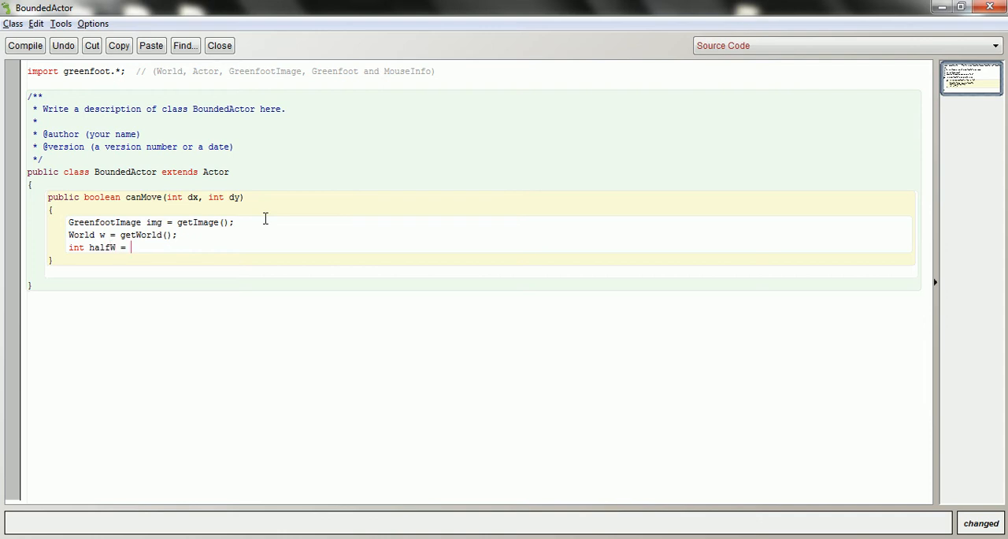
pyautogui.write('img.getWid')
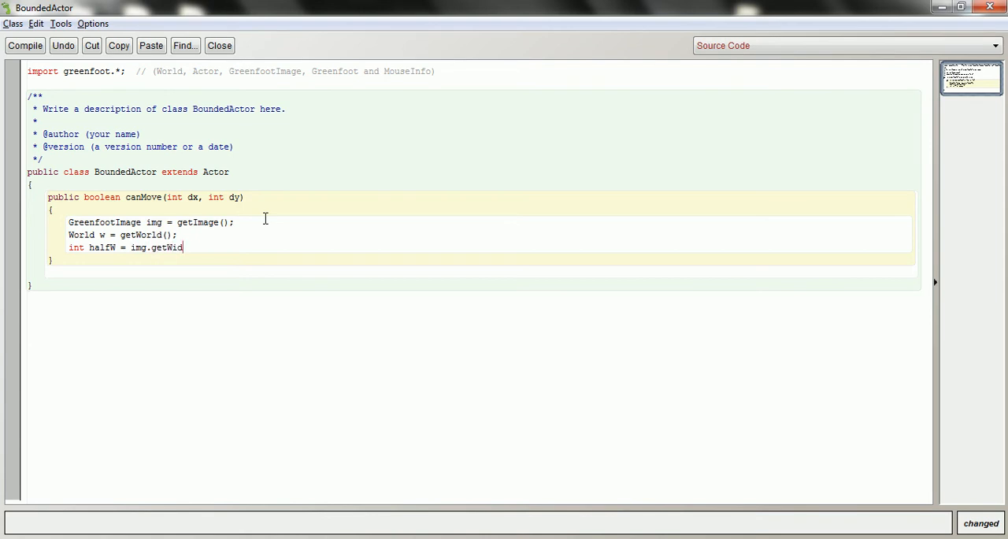
pyautogui.write('th()/2;')
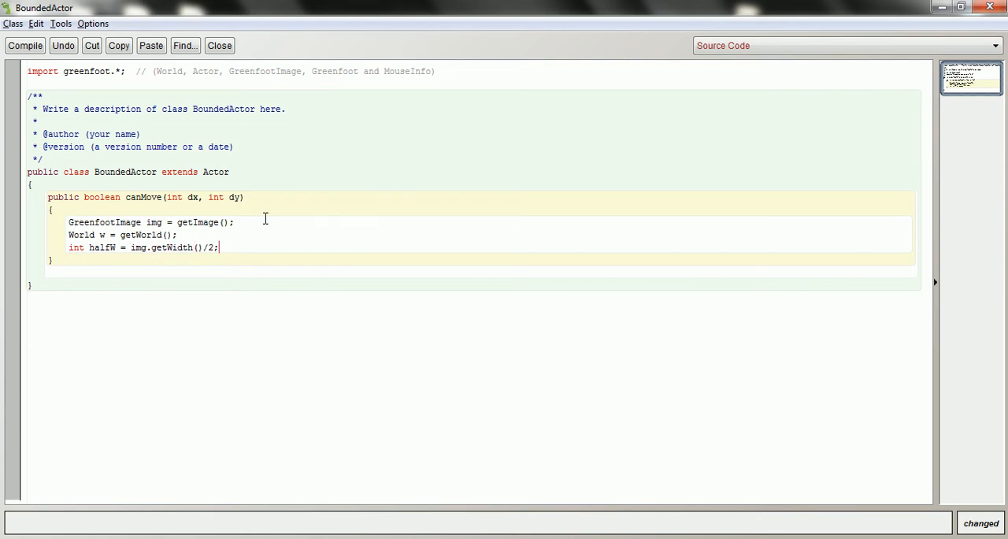
pyautogui.write('int halfH')
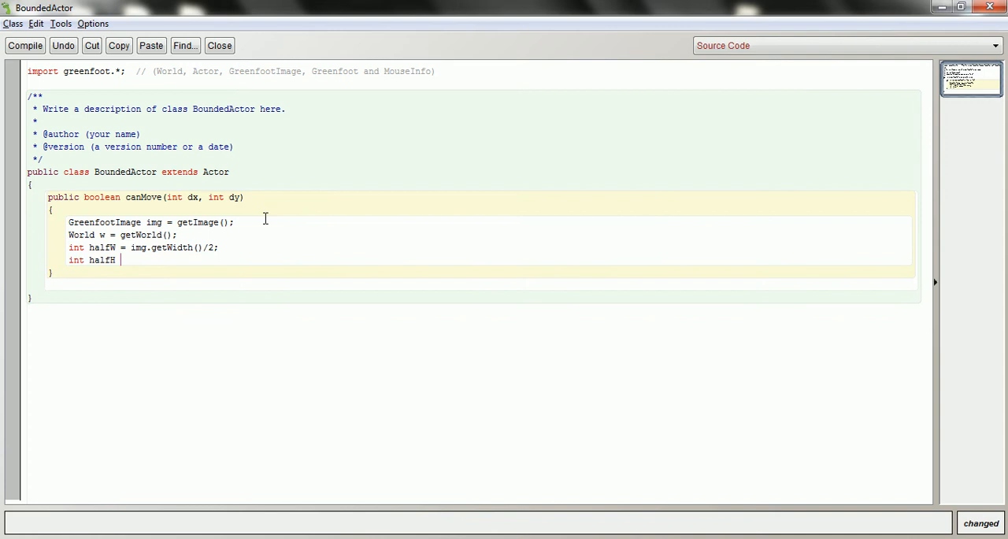
pyautogui.write('= img.get')
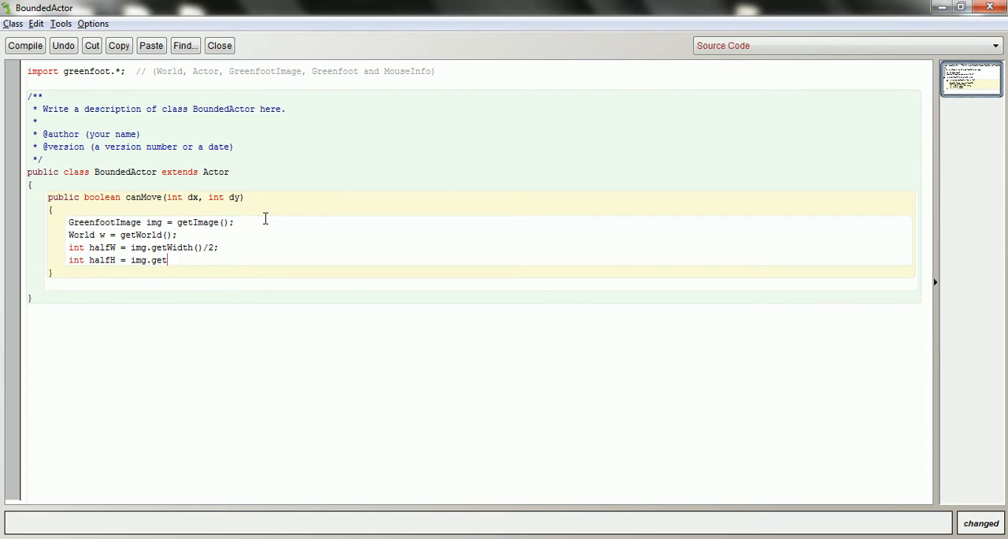
pyautogui.write('Height()/2;')
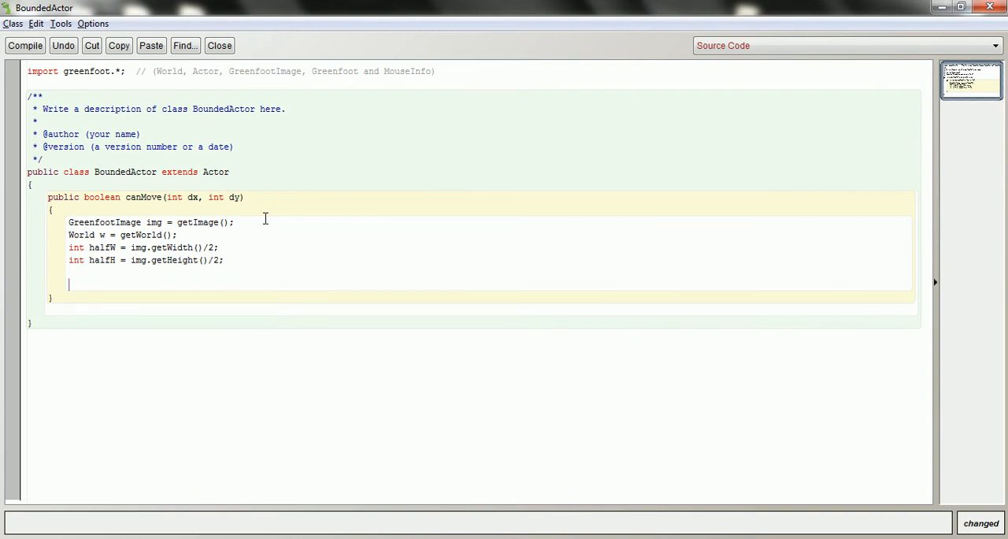
# - Add int xMin = 0 and int xMax = w.getWidth() to canMove
pyautogui.write('in')
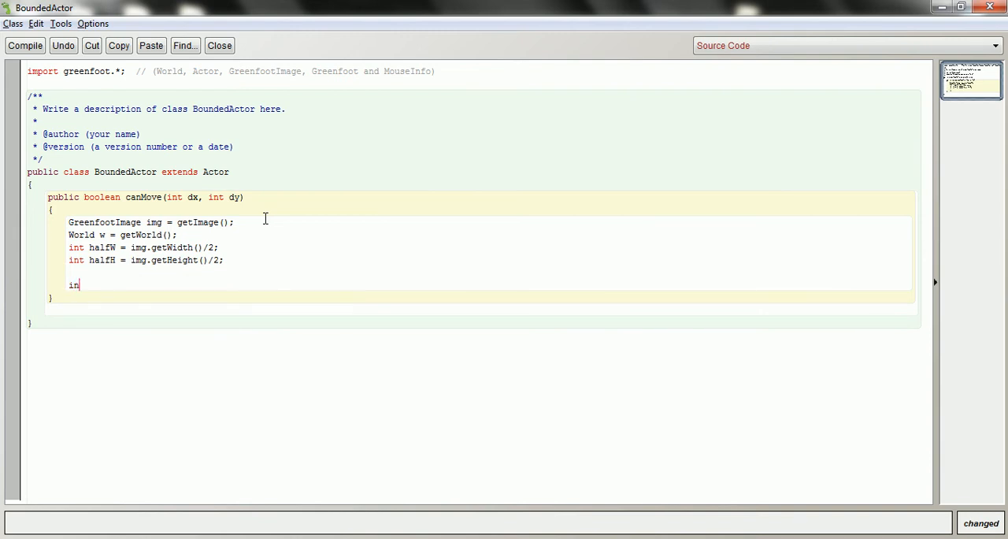
pyautogui.write('t')
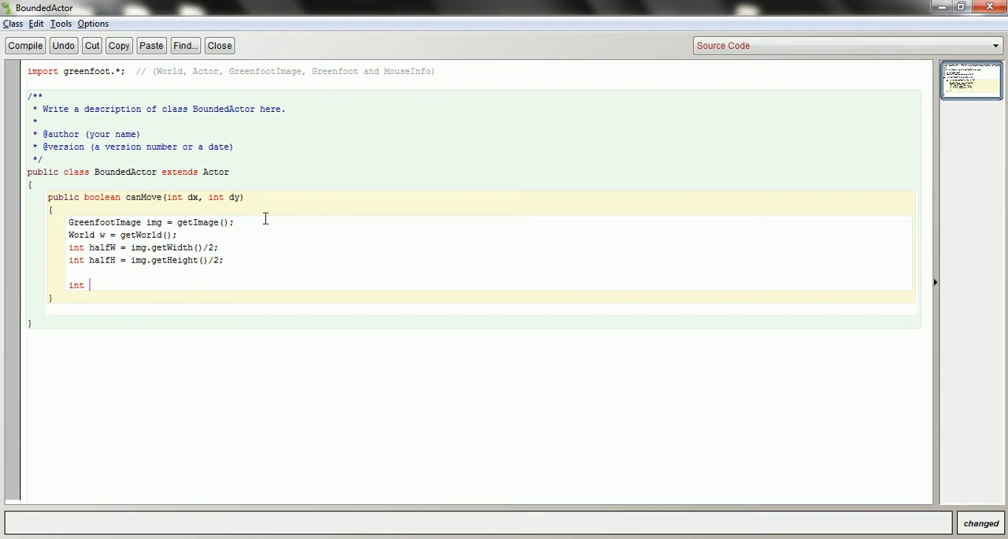
pyautogui.write('xMin')
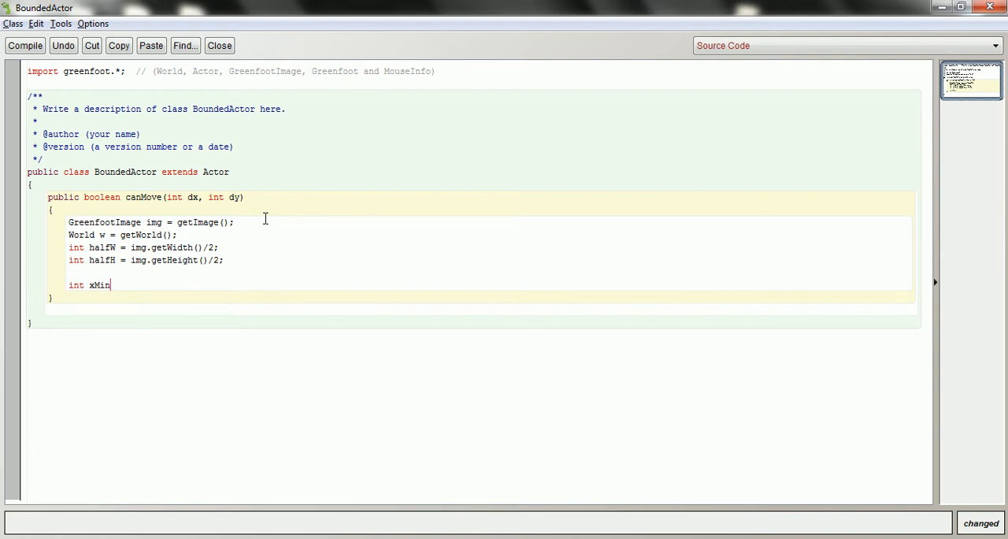
pyautogui.write('=')
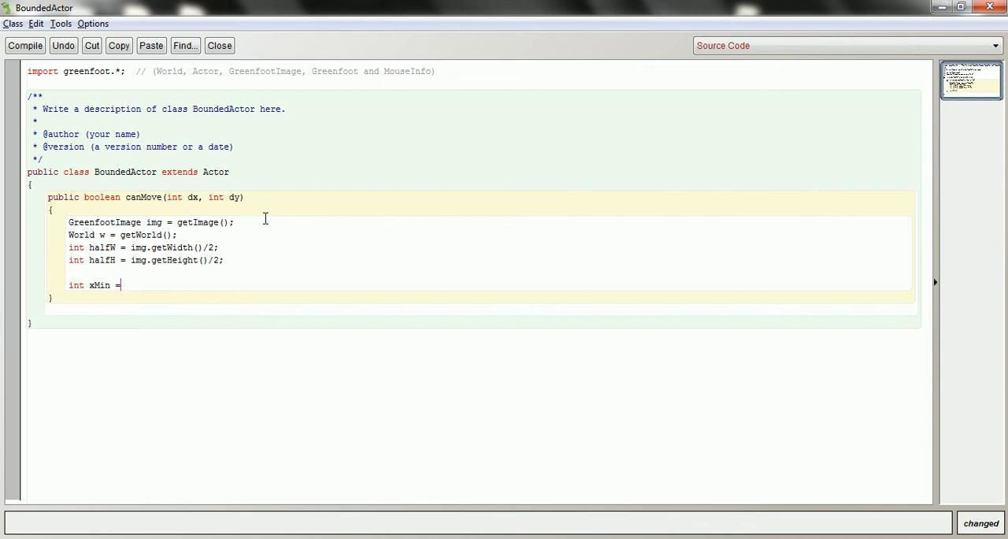
pyautogui.write('0;')
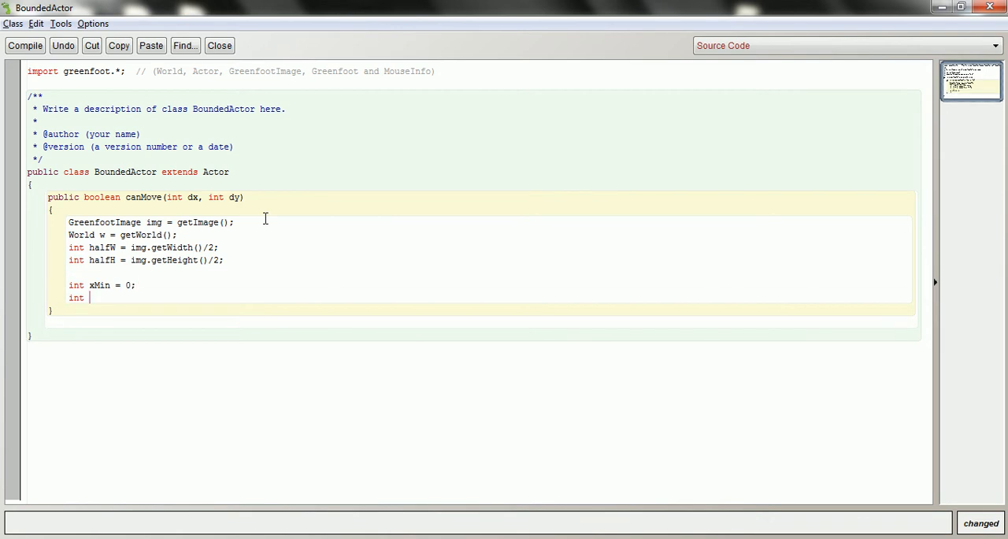
pyautogui.write('xMax =')
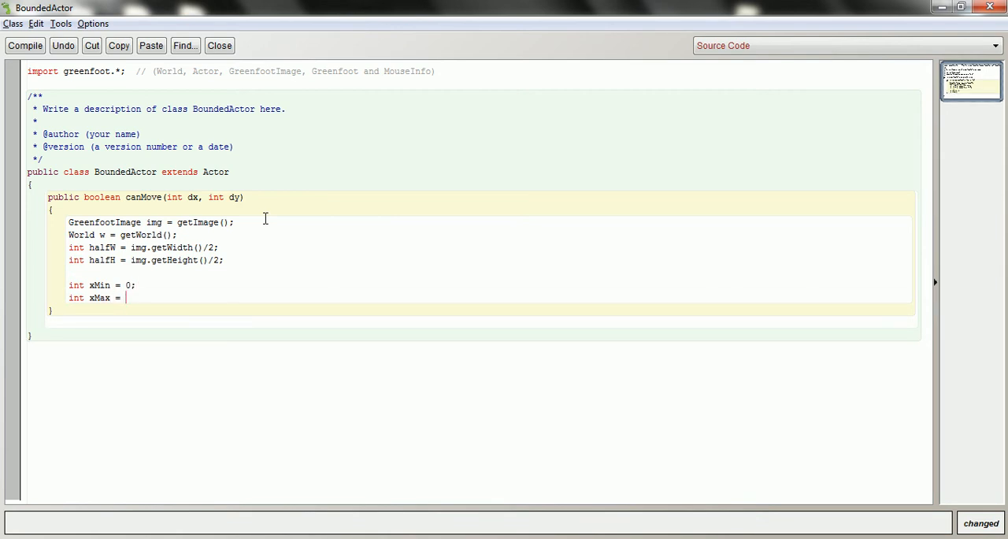
pyautogui.write('w.g')
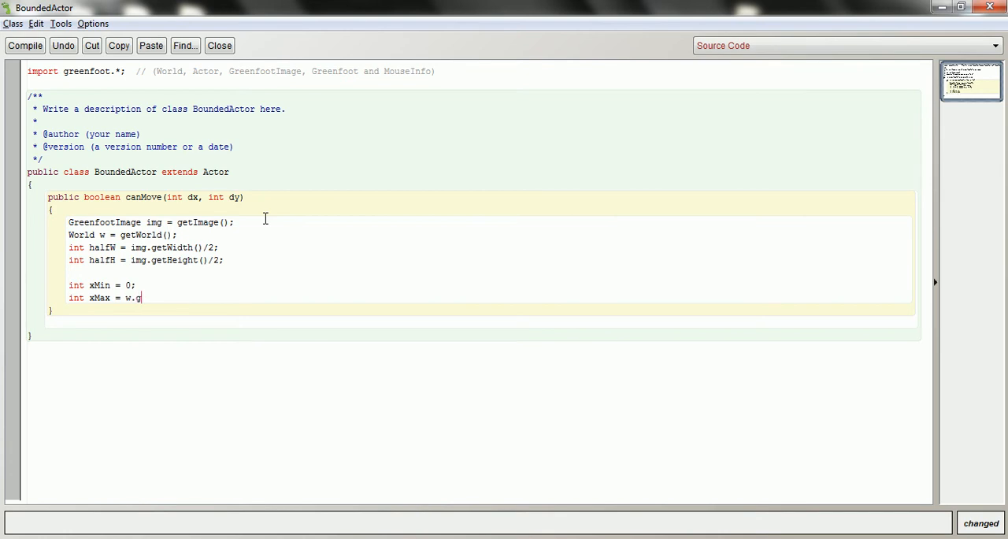
pyautogui.write('etWidth')
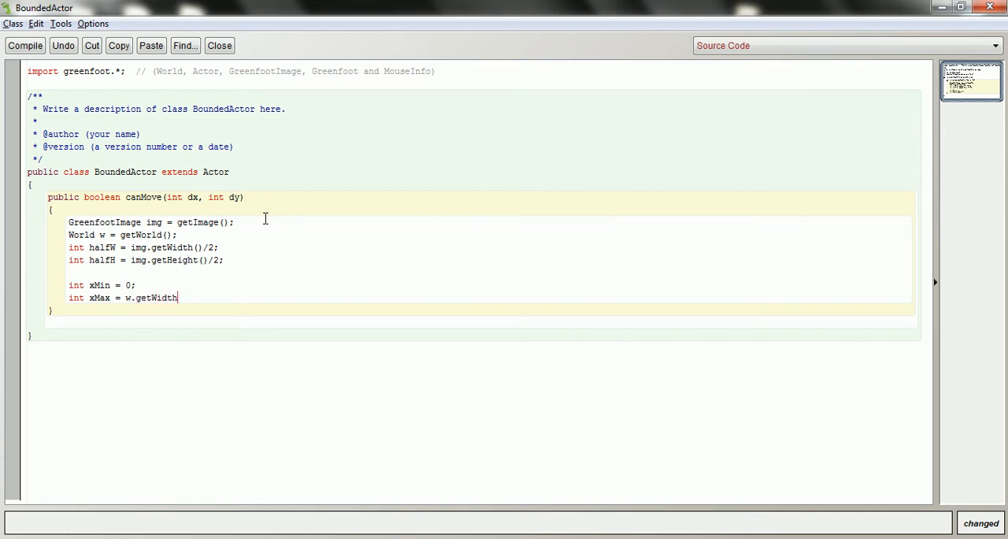
pyautogui.write('();')
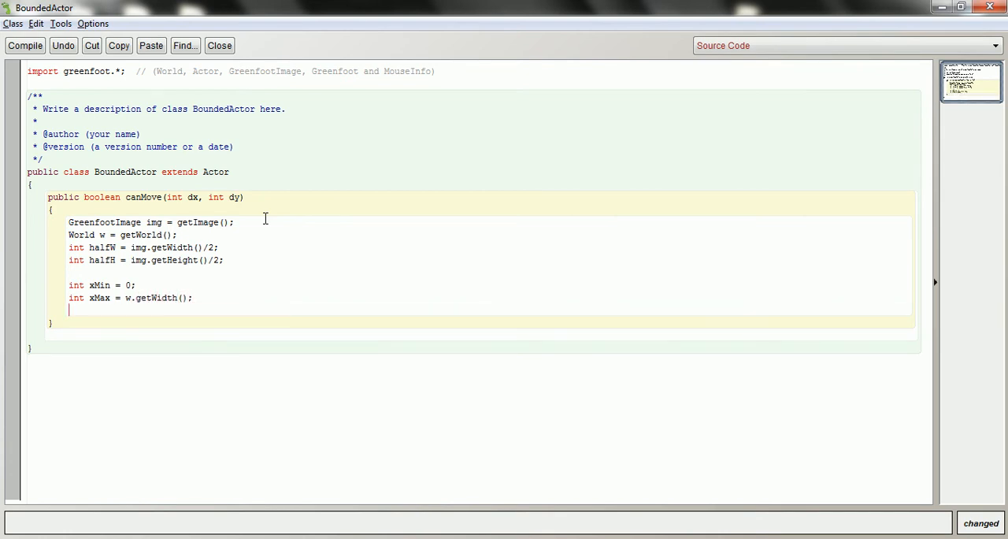
# - Add yMin = 0, yMax = w.getHeight(), x = getX() and y = getY()
pyautogui.write('int yMin = 0;')
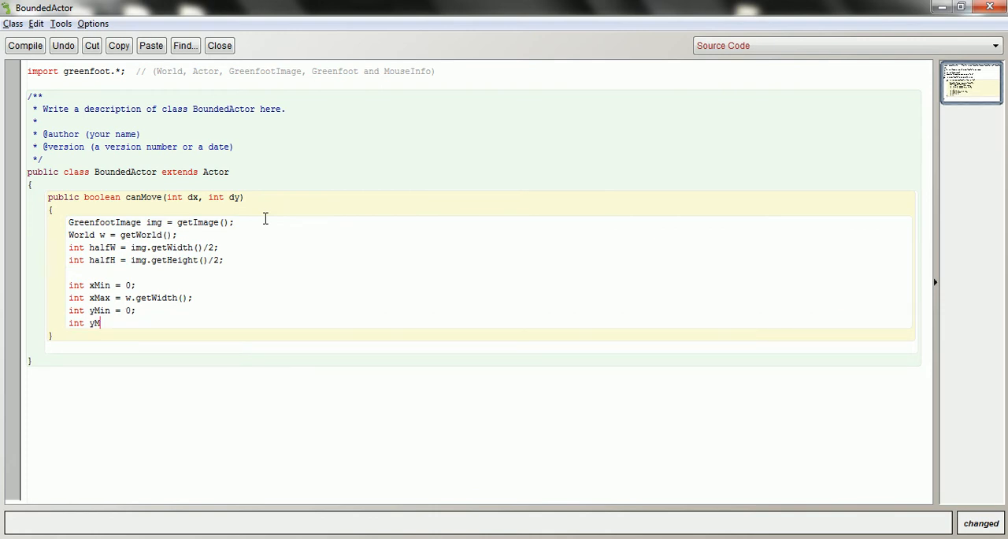
pyautogui.write('ax =')
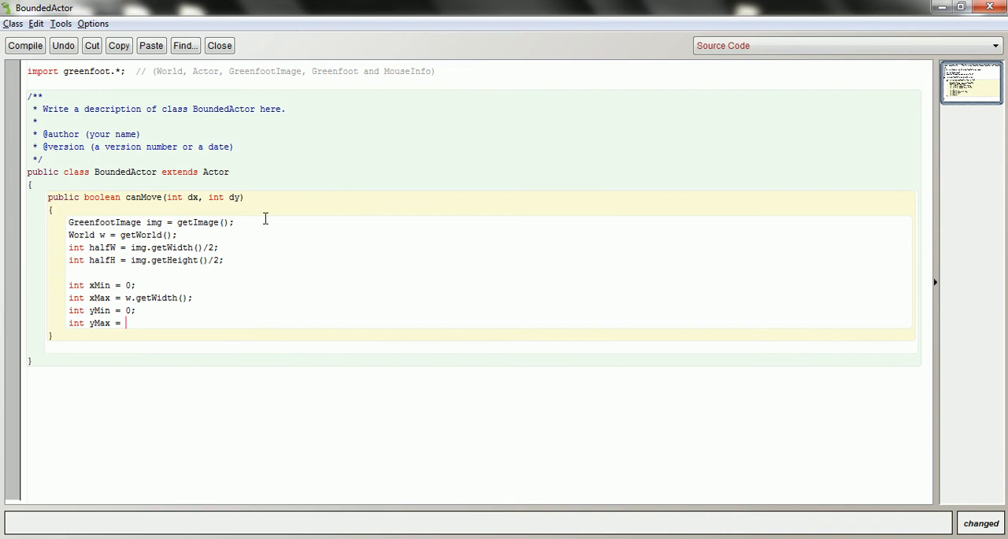
pyautogui.write('w.get')
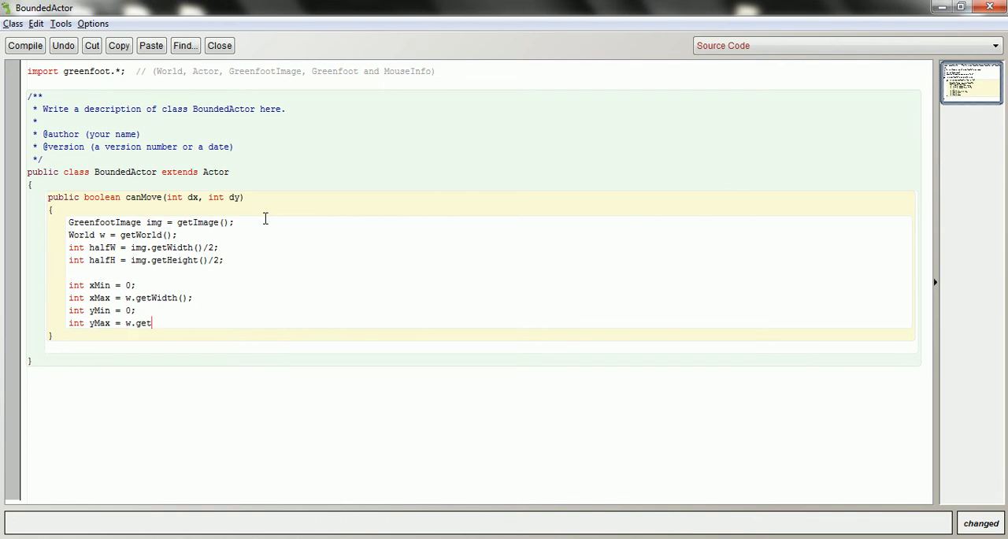
pyautogui.write('Height();')
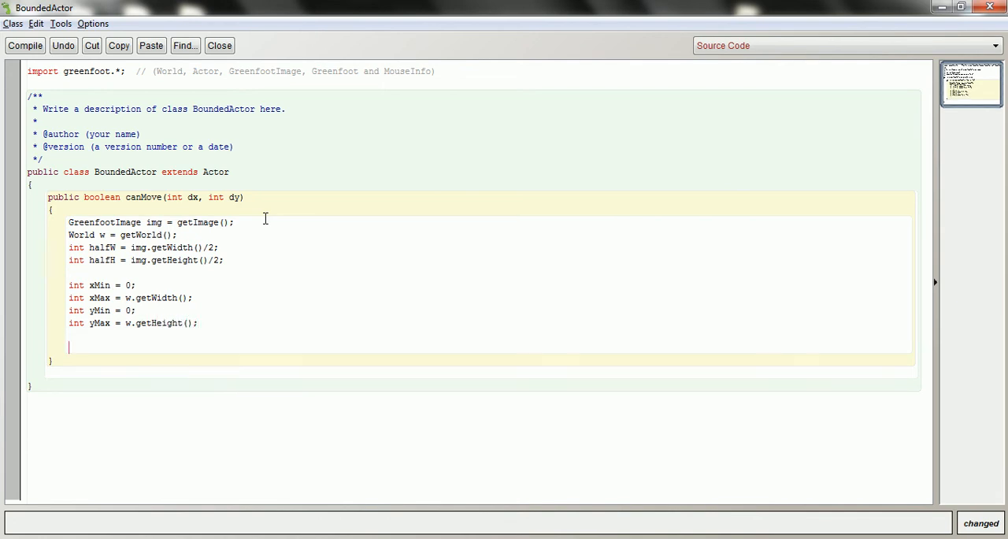
pyautogui.write('int x =')
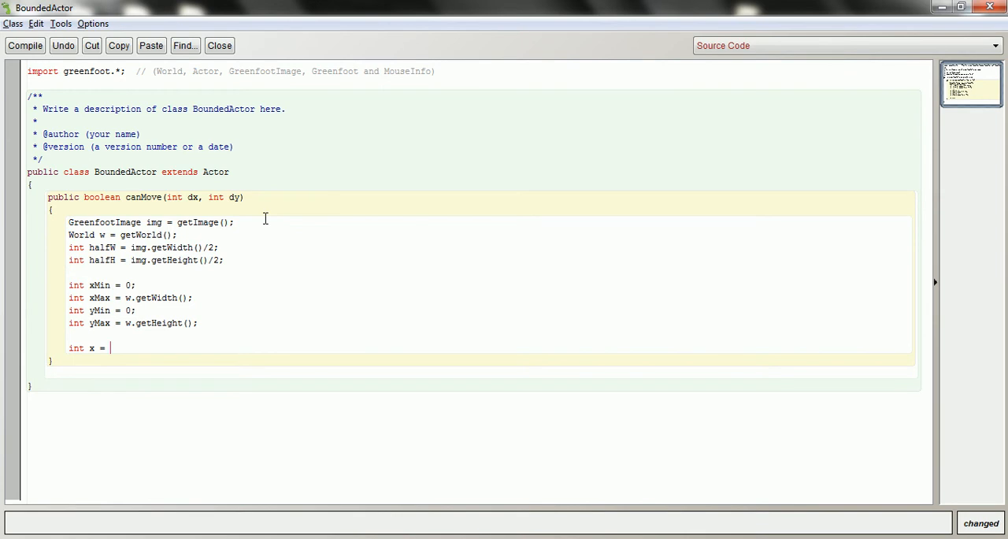
pyautogui.write('getX();')
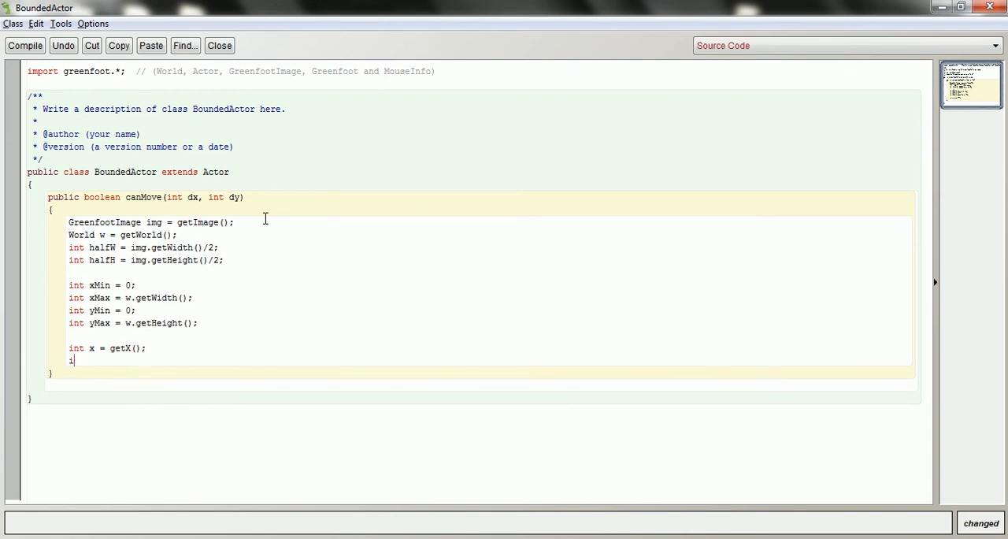
pyautogui.write('int y = getY();')
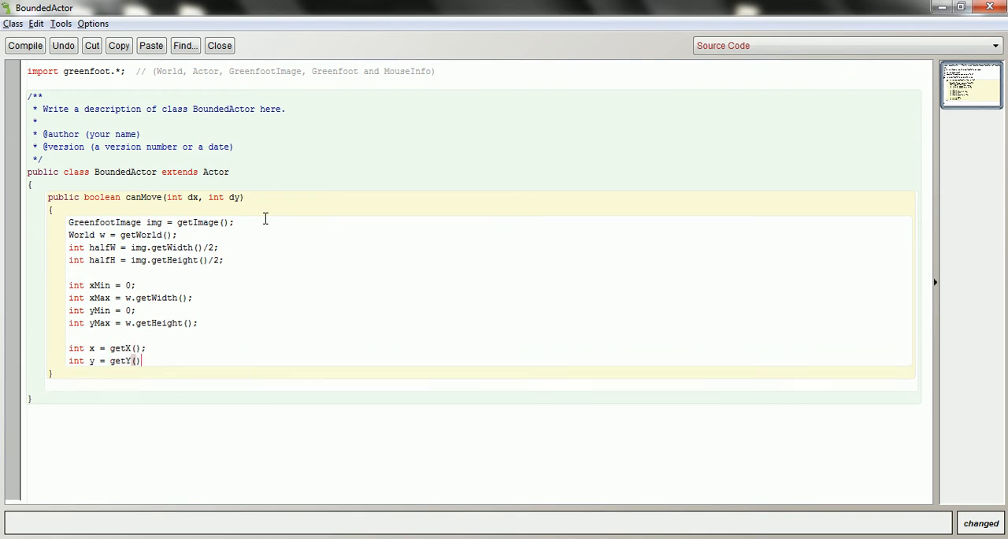
# - Start the return statement with x-bound checks using halfW and dx against xMin and xMax
pyautogui.press('enter')
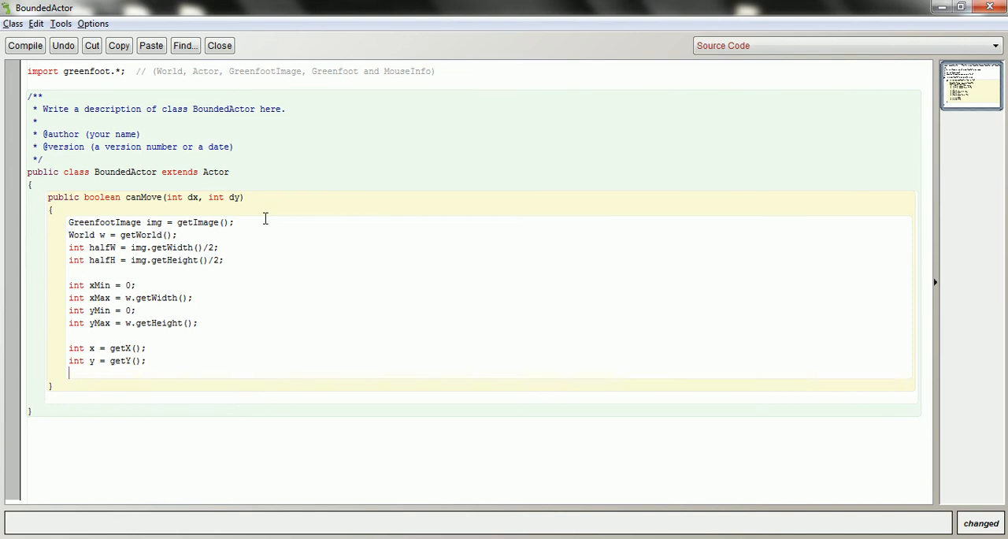
pyautogui.write('return')
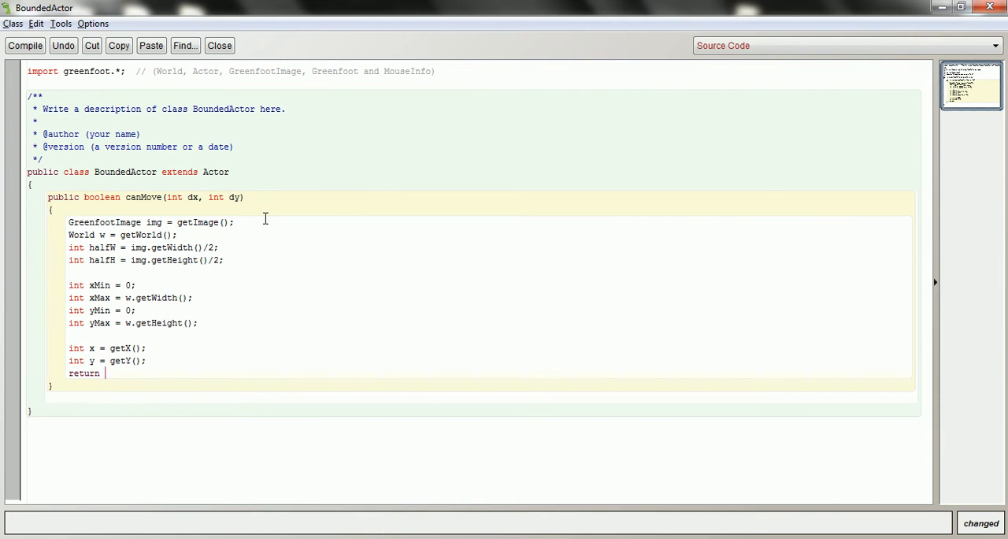
pyautogui.write('x')
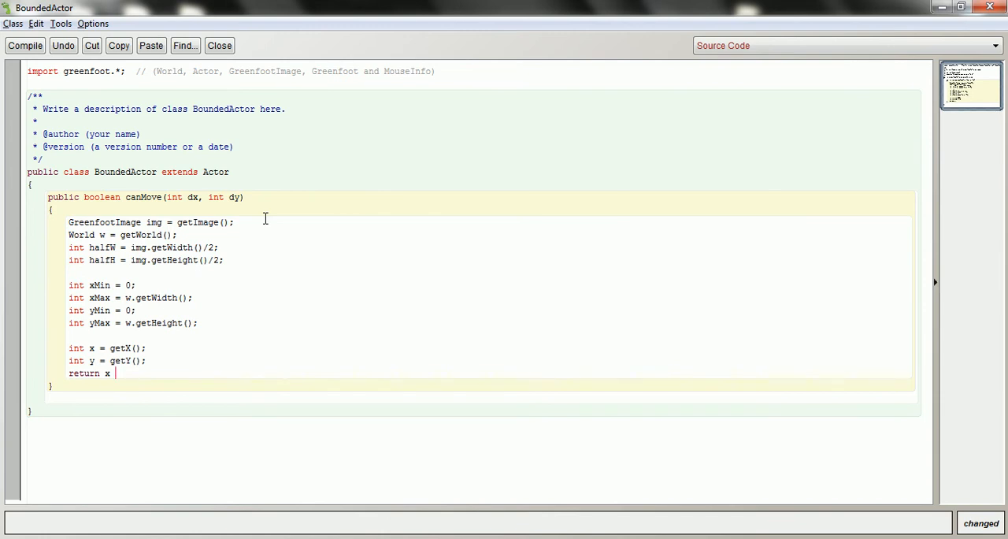
pyautogui.write('- halfW +')
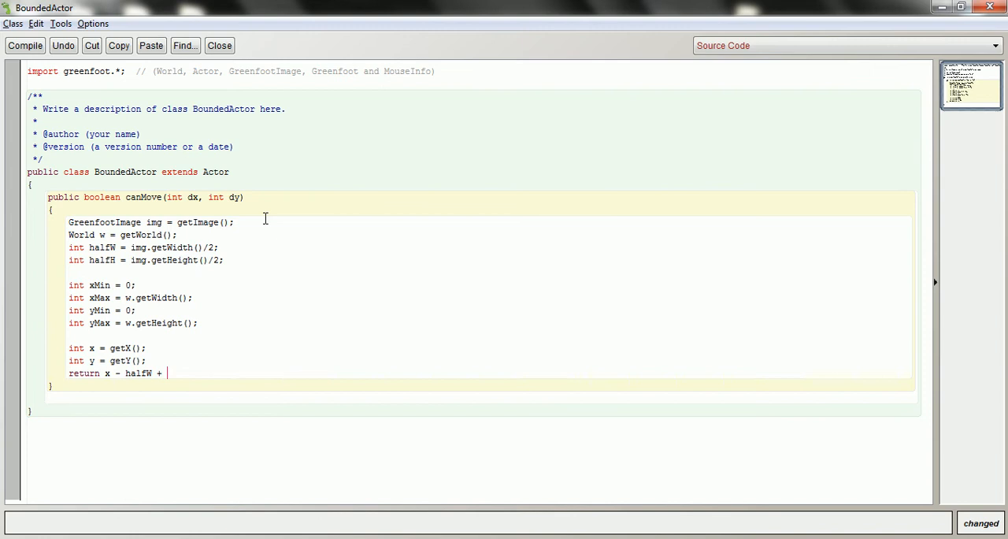
pyautogui.write('dx >= xMin')
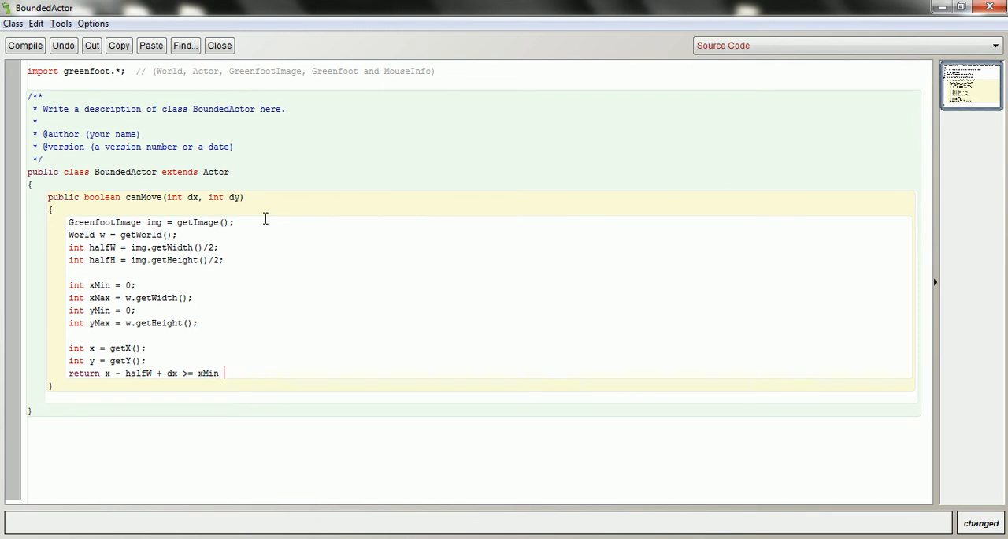
pyautogui.write('&& x')
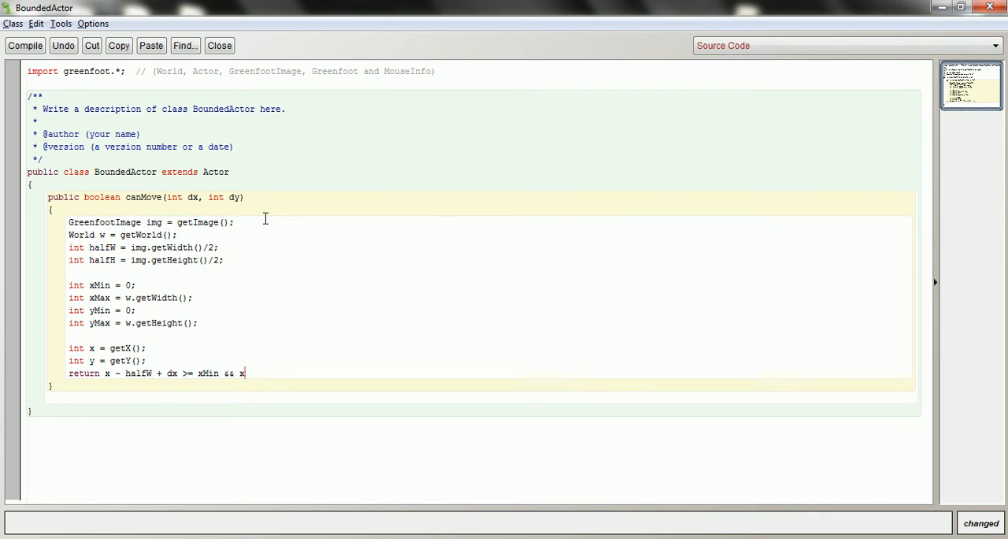
pyautogui.write('+ halfW +')
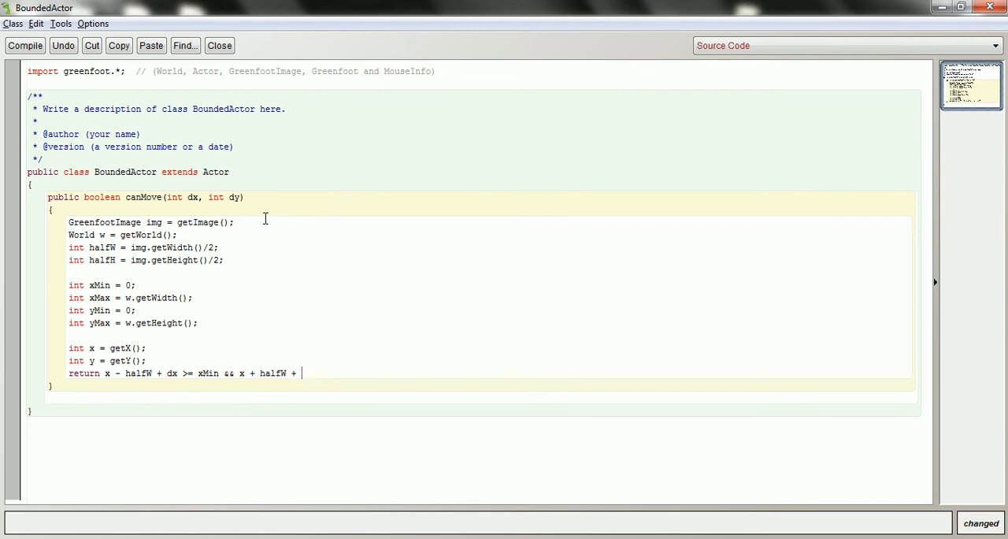
pyautogui.write('dx')
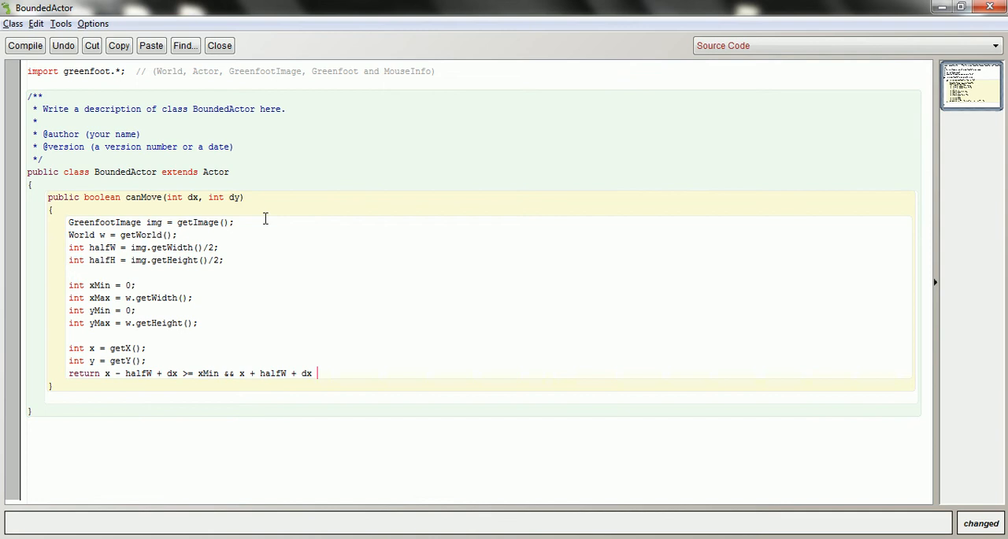
pyautogui.write('<= xMax')
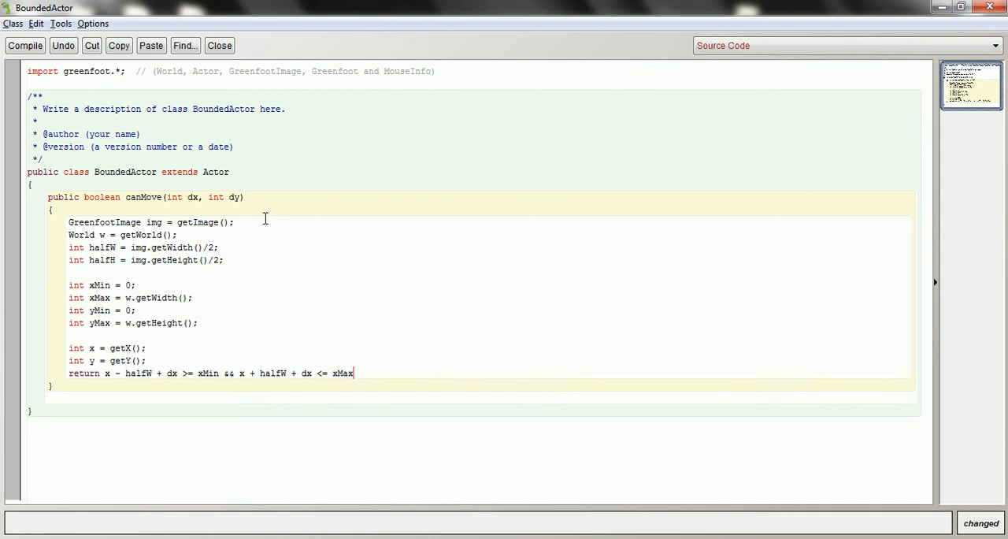
# - Append y-bound checks using halfH and dy against yMin and yMax, ending with a semicolon
pyautogui.write('&& y')
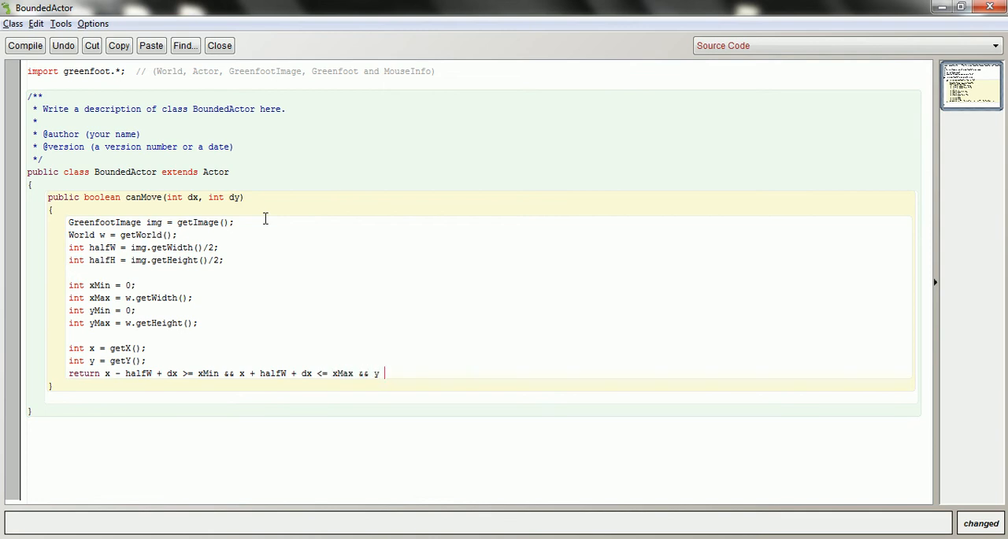
pyautogui.write('-')
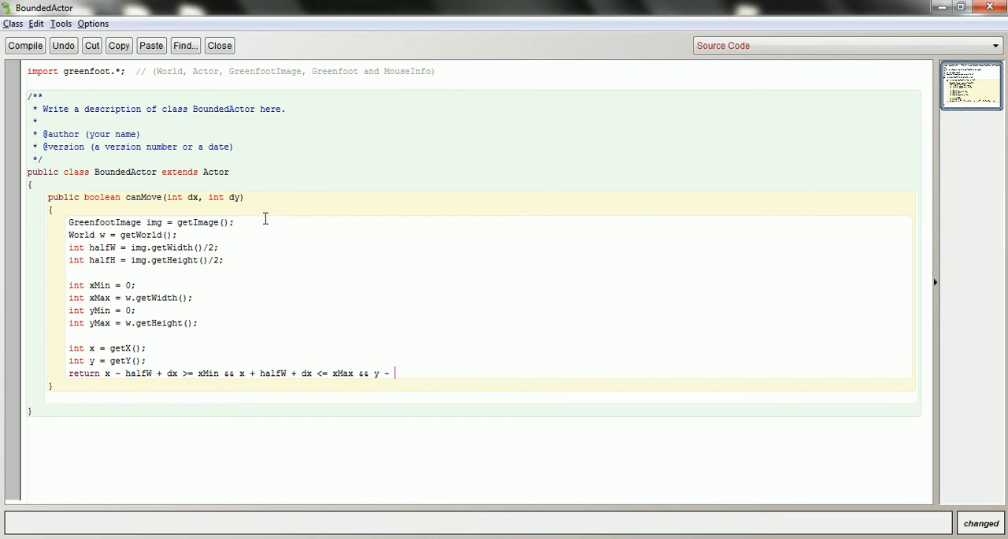
pyautogui.write('half')
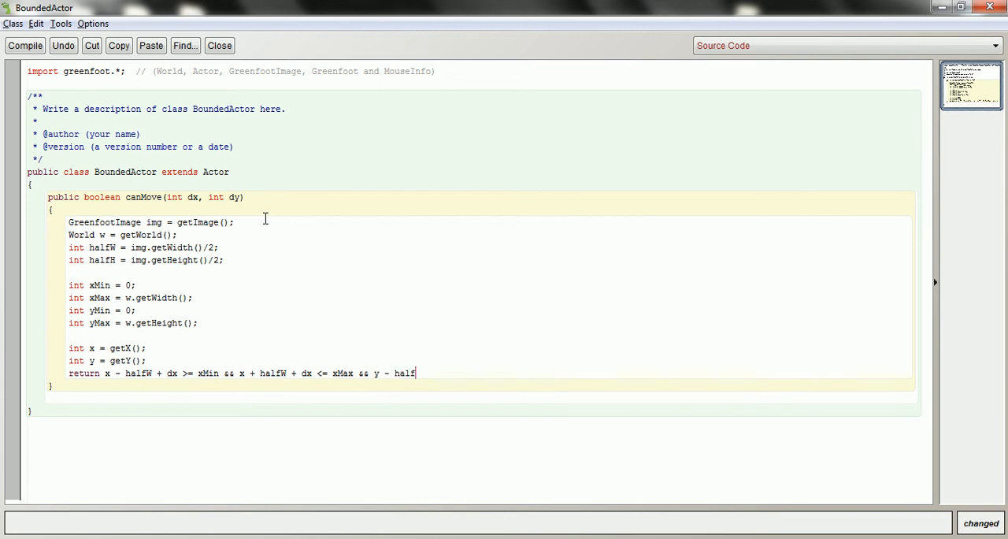
pyautogui.write('H + d')
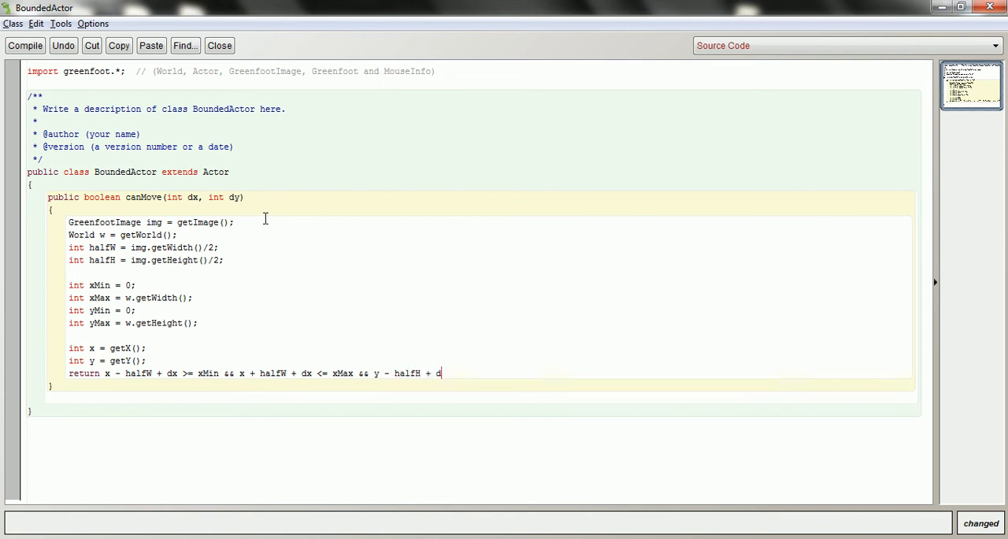
pyautogui.write('y')
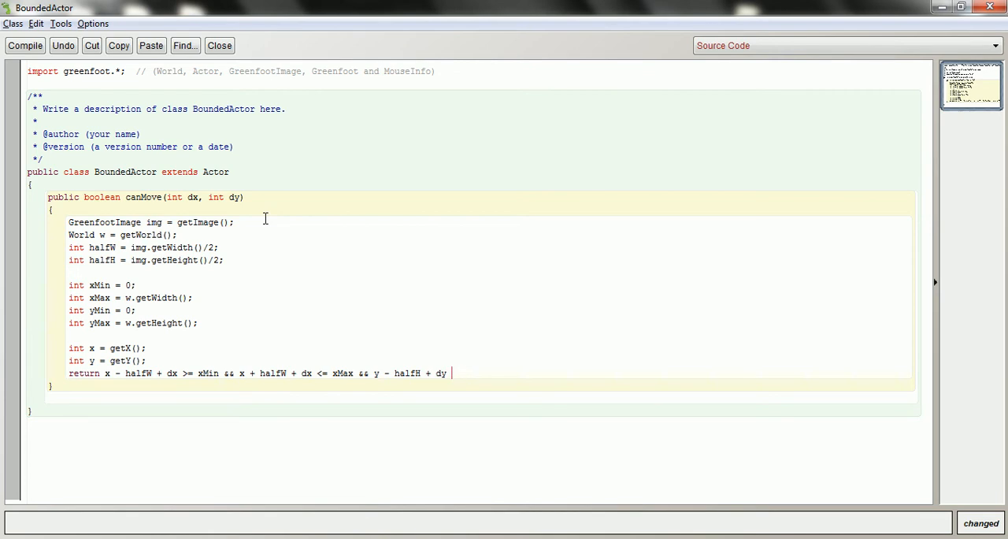
pyautogui.write('>= yM')
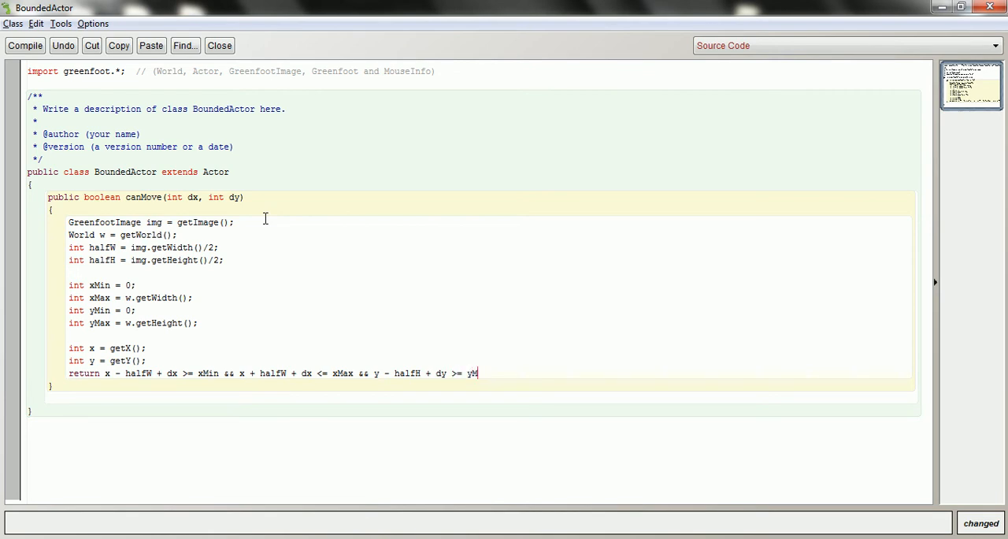
pyautogui.write('in &&')
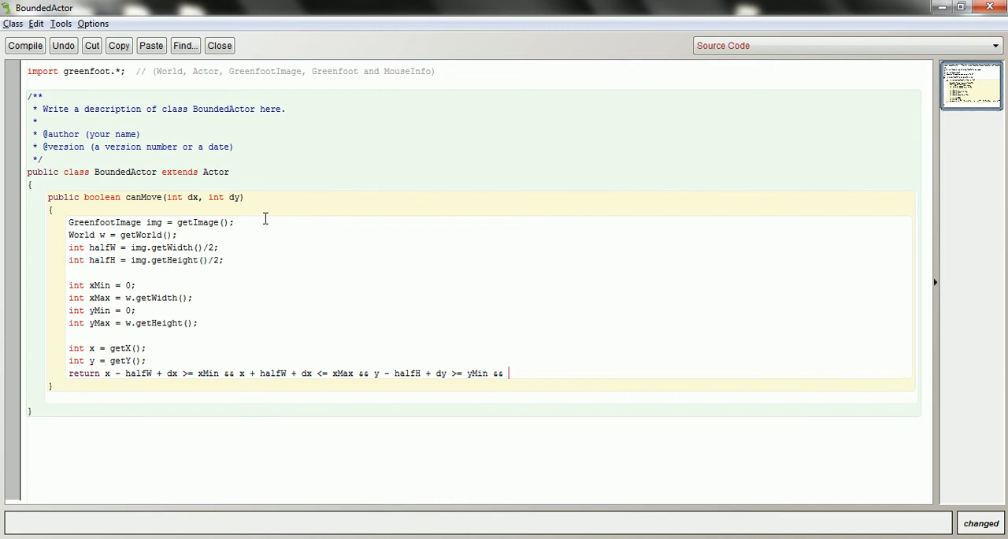
pyautogui.write('y')
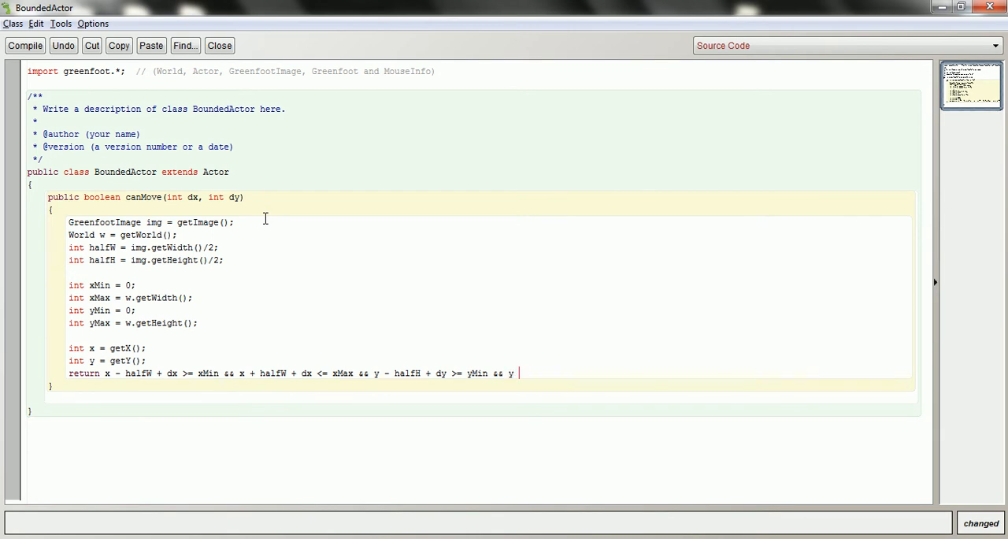
pyautogui.write('+ half')
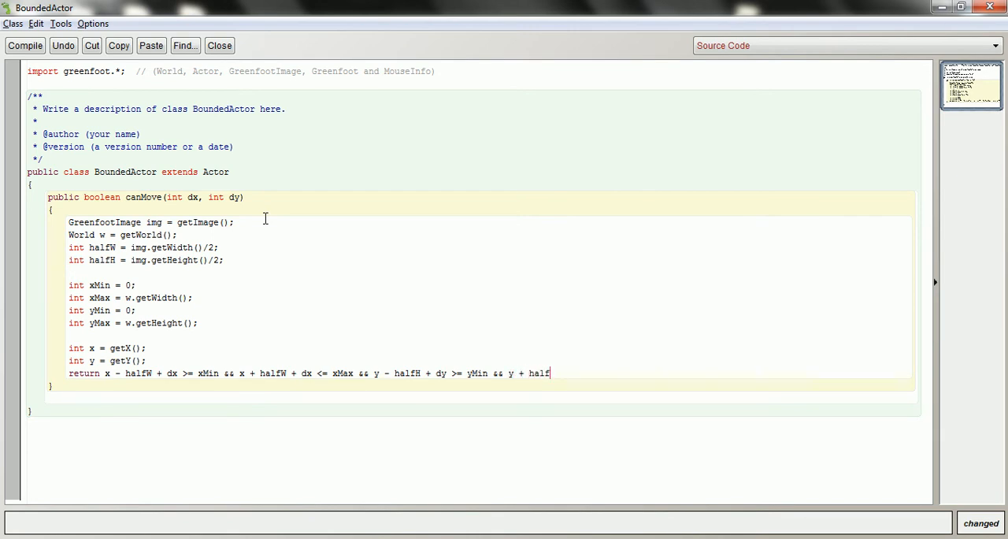
pyautogui.write('H + dy')
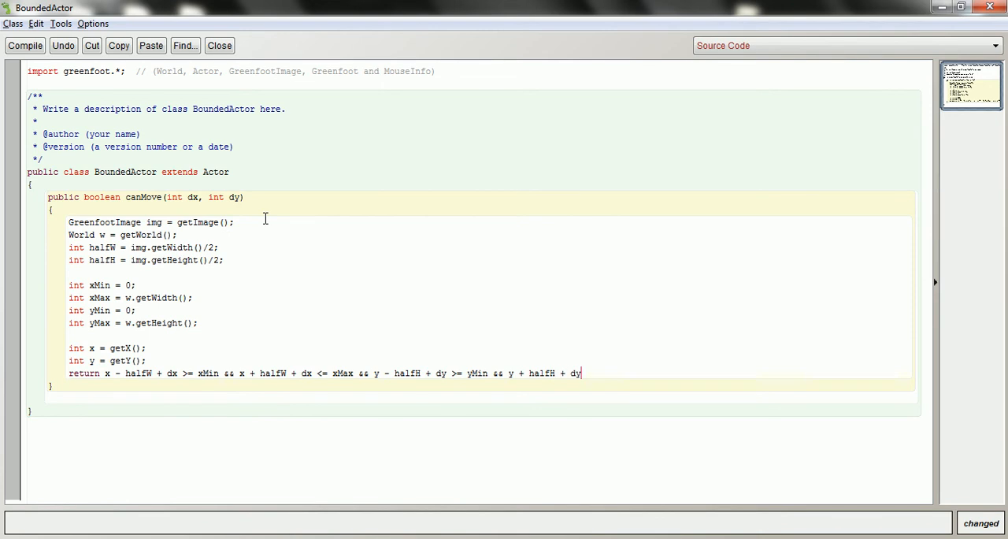
pyautogui.write('<= y')
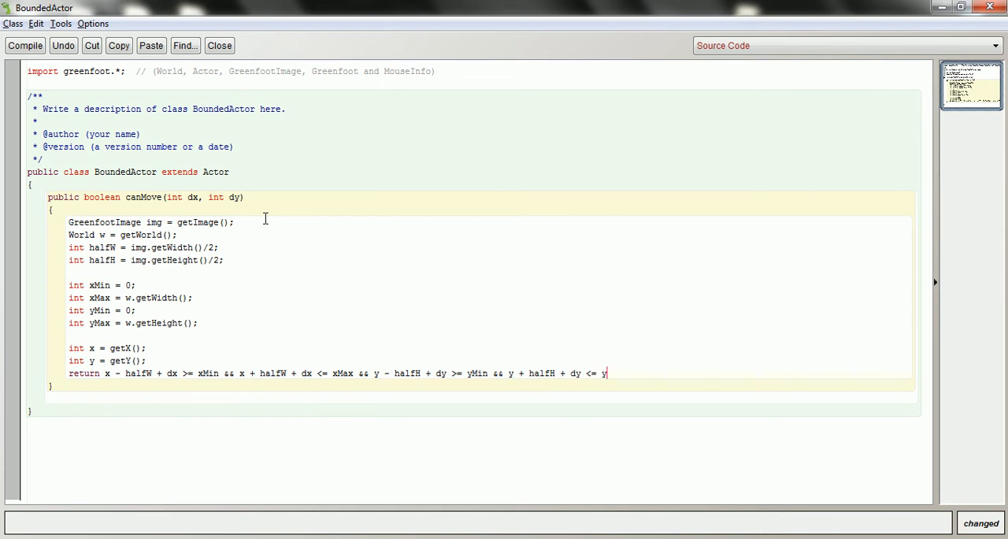
pyautogui.write('Max;')
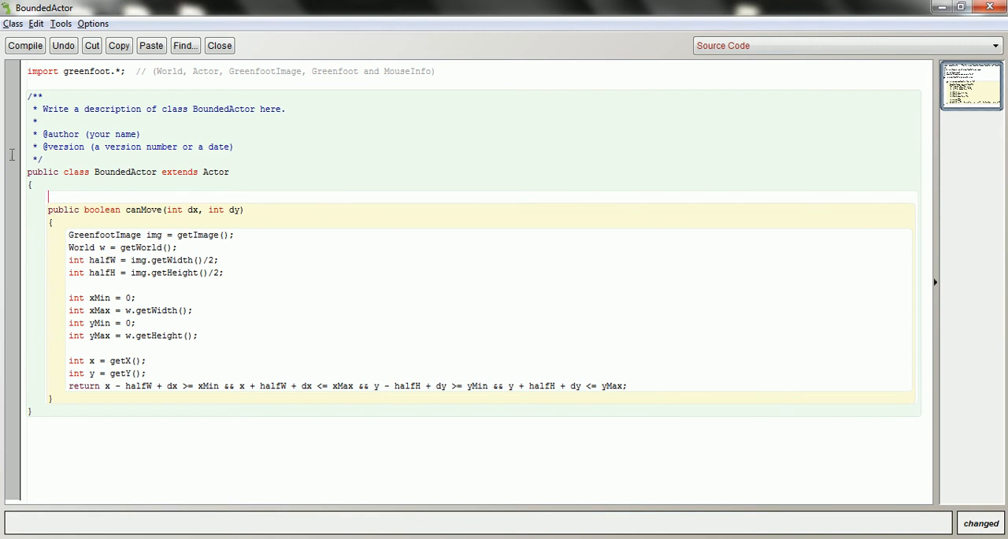
# - Add a public boolean outOfBounds() method whose copied return condition uses || between checks
pyautogui.write('p')
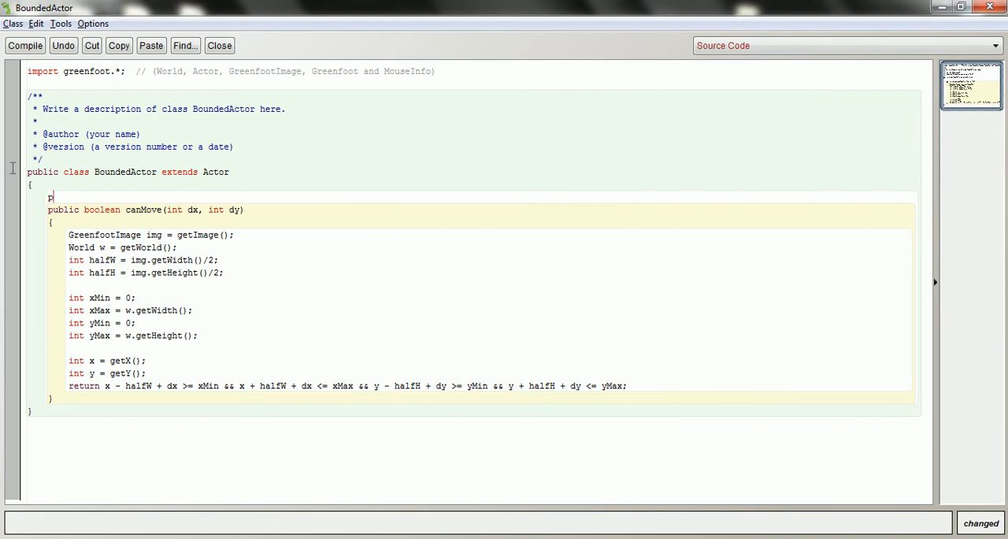
pyautogui.write('ublic boolean out')
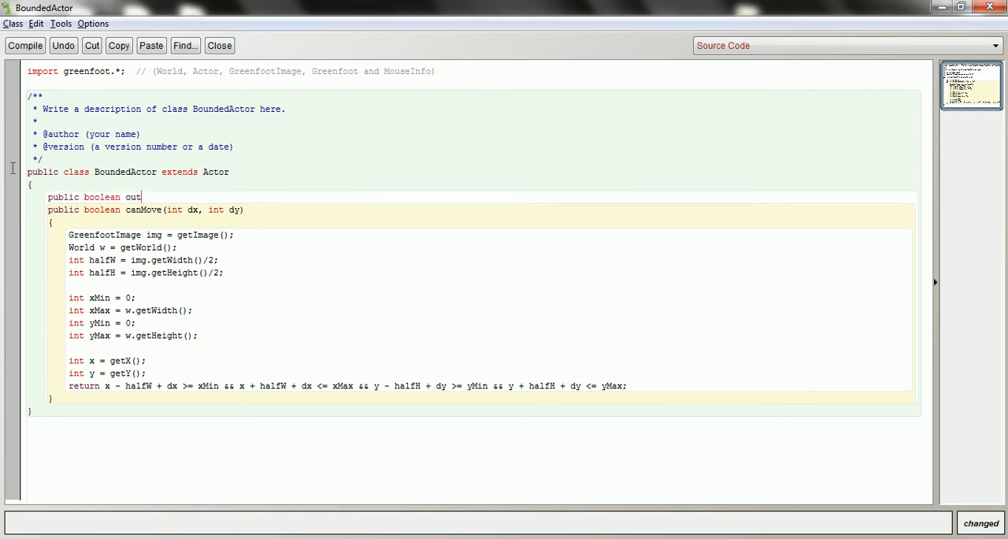
pyautogui.write('OfBounds(')
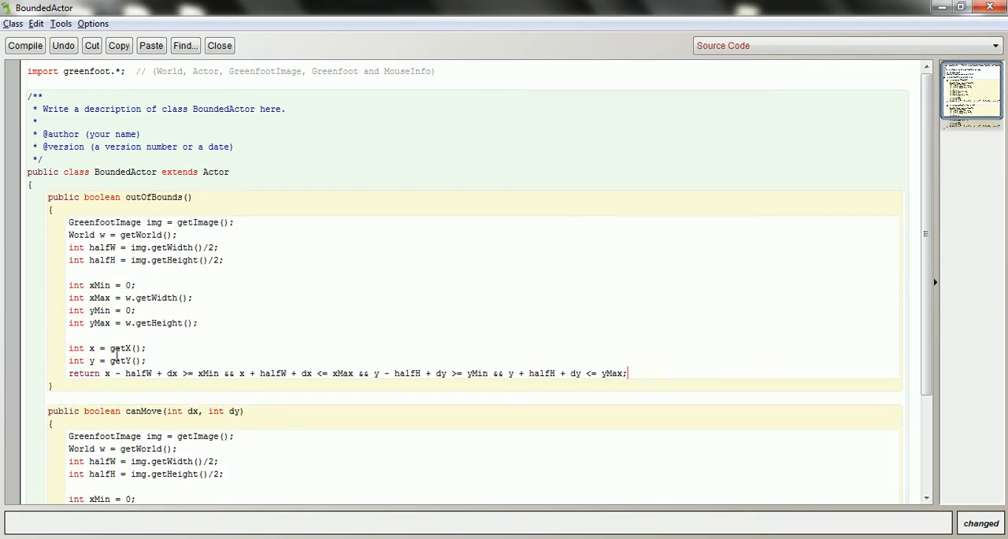
pyautogui.doubleClick(170, 372)
pyautogui.write('<')
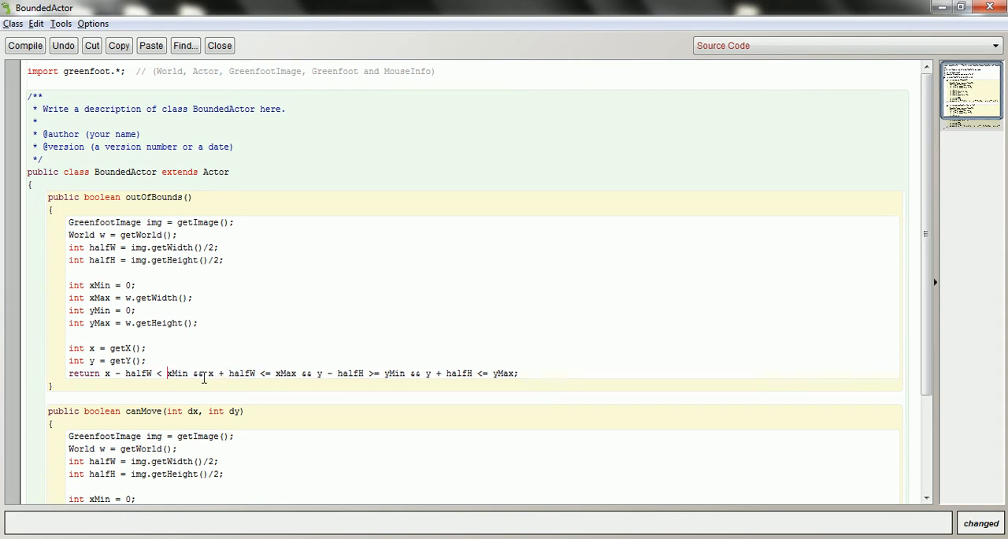
pyautogui.write('||')
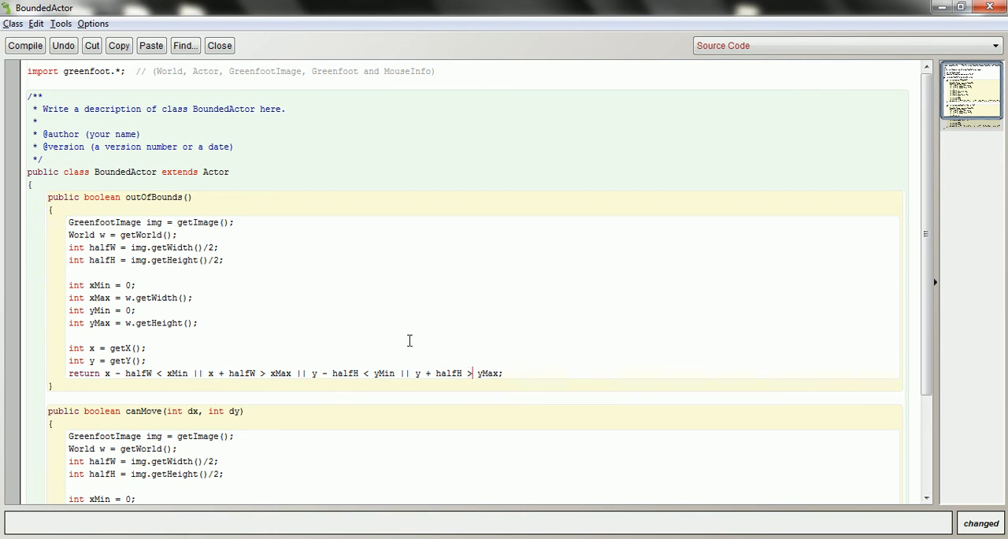
# - Scroll to outOfBounds and select its duplicated bounds calculations for replacement
pyautogui.scroll(-3)
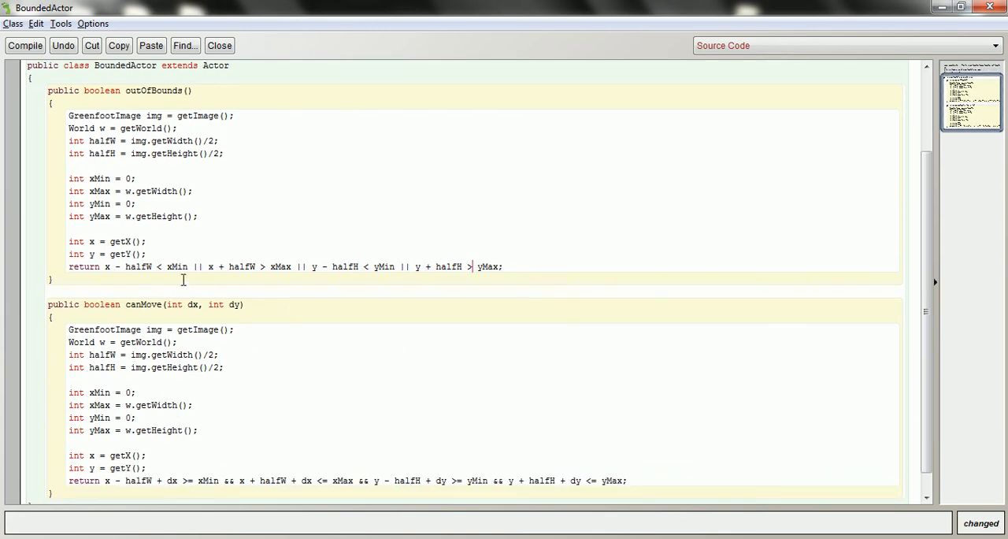
pyautogui.doubleClick(170, 480)
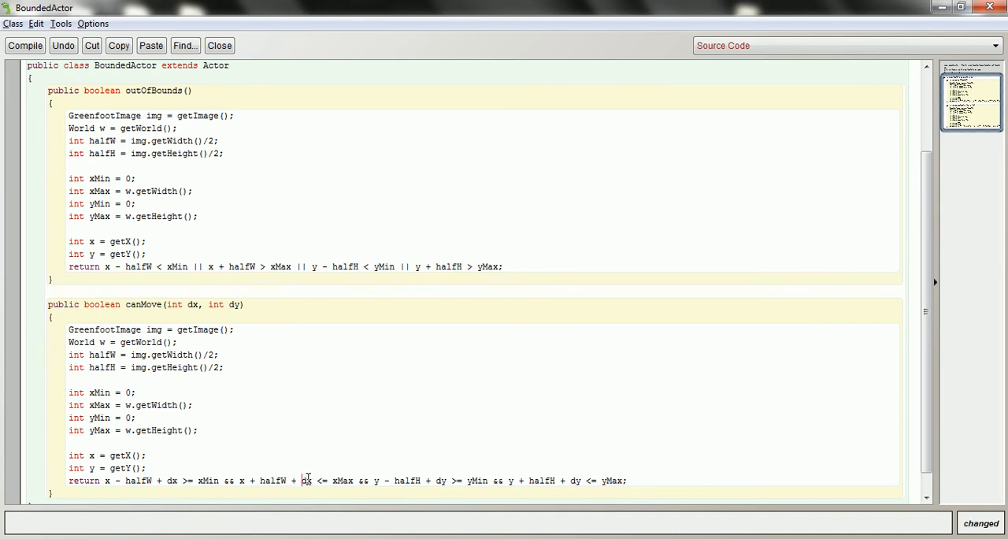
pyautogui.moveTo(271, 476)
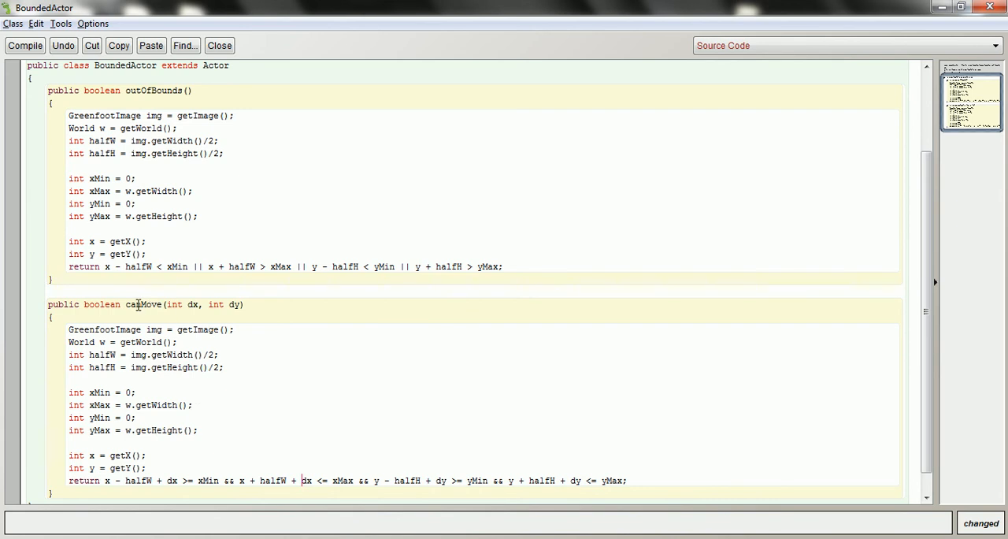
pyautogui.moveTo(68, 330); pyautogui.dragTo(148, 468)
pyautogui.write('return')
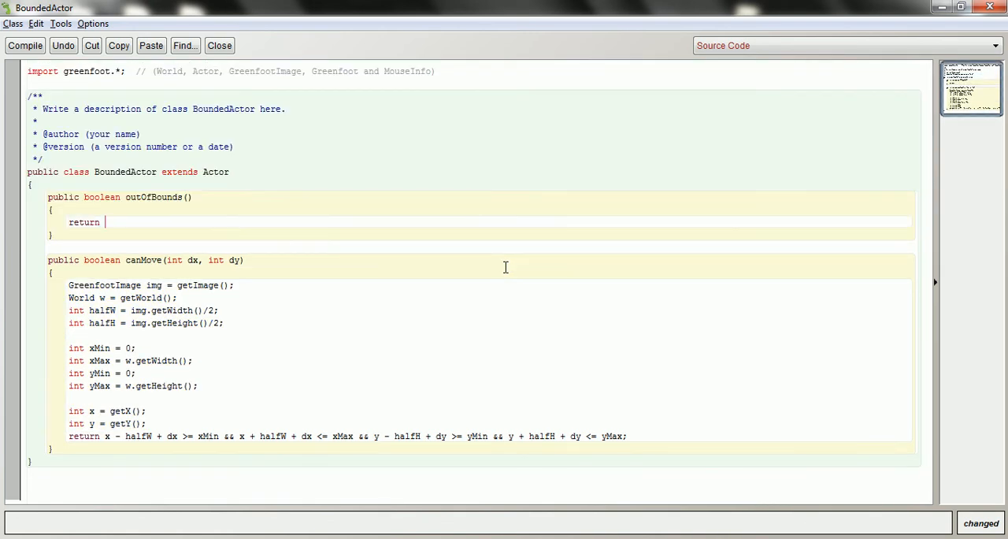
# - Make outOfBounds return !canMove(0,0) with a current-location comment, then close the editor
pyautogui.write('canMove')
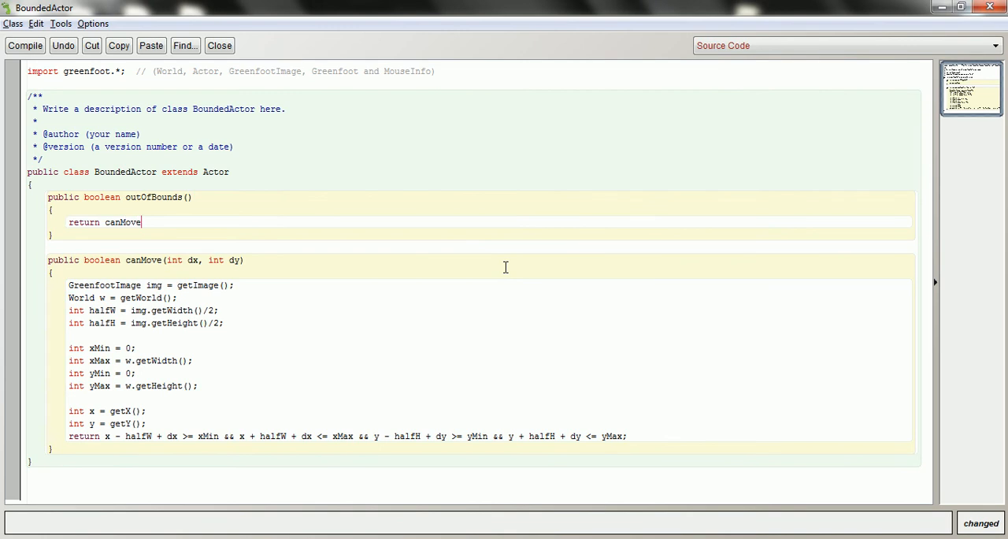
pyautogui.write('(0,0')
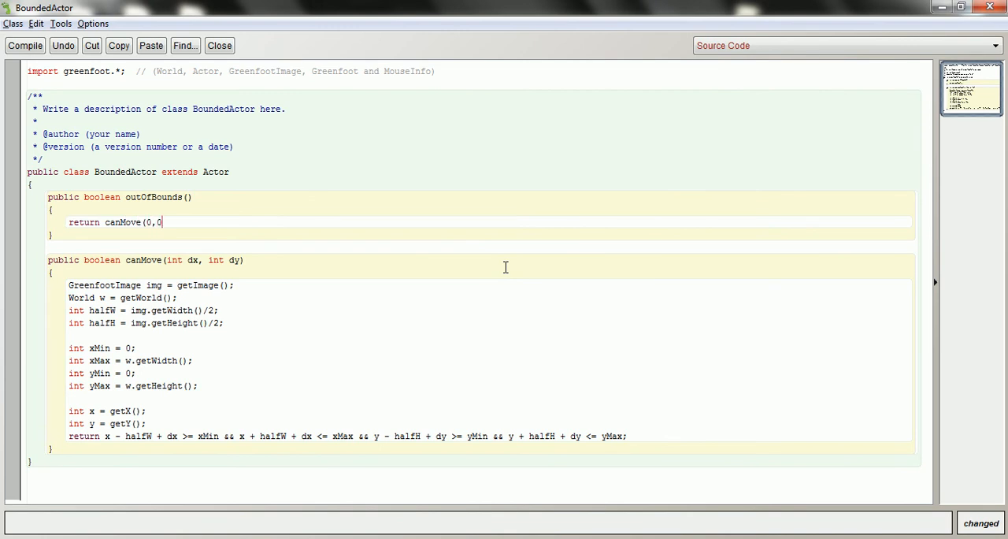
pyautogui.write(');')
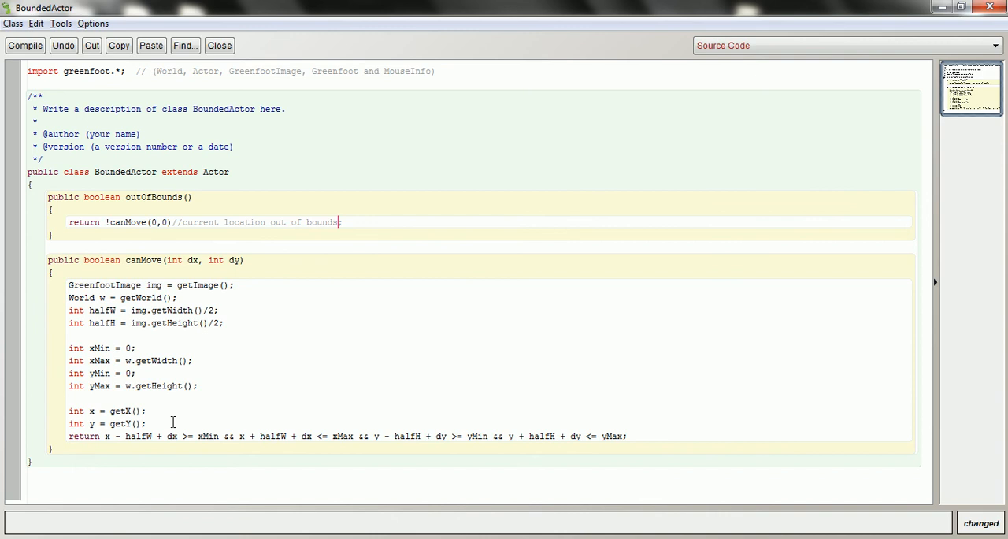
pyautogui.moveTo(272, 435)
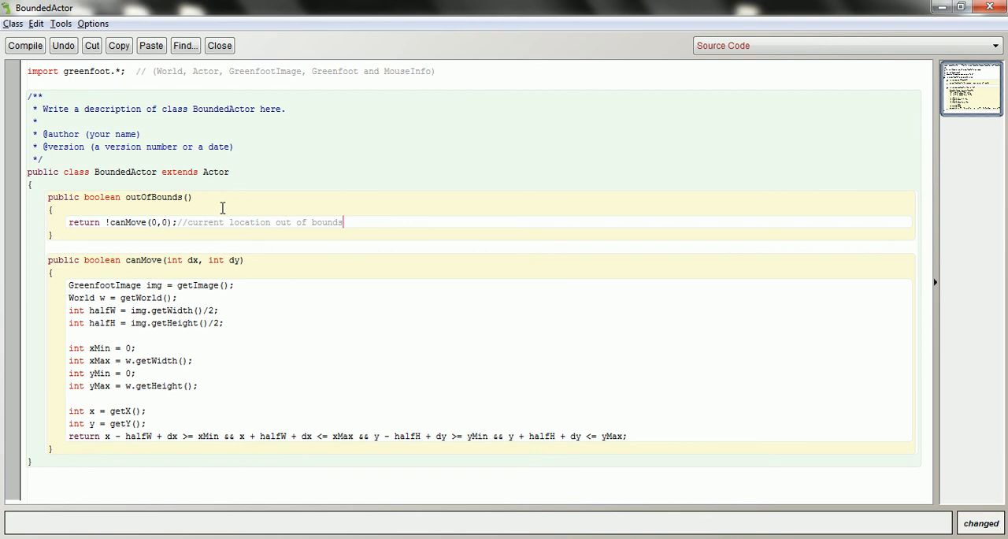
pyautogui.moveTo(204, 414)
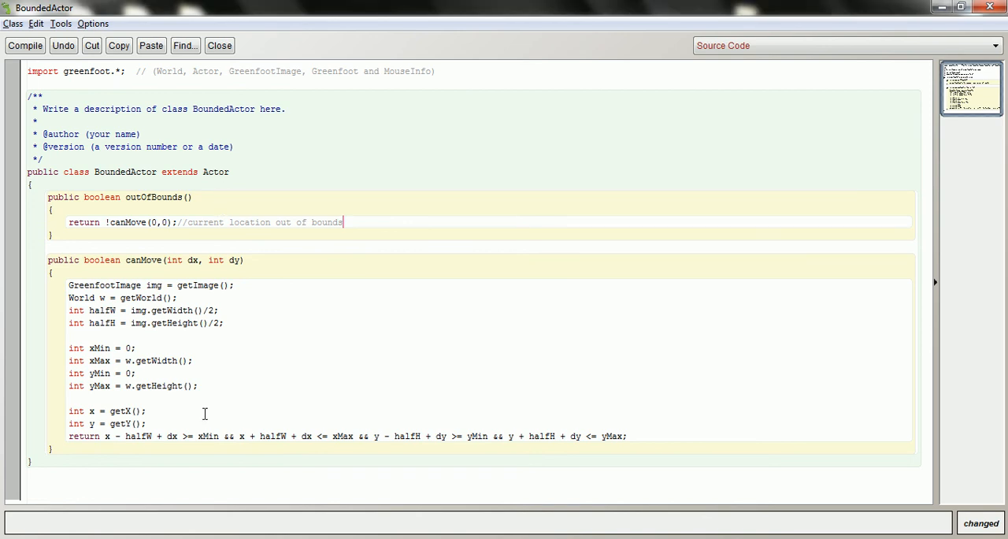
pyautogui.click(219, 45)
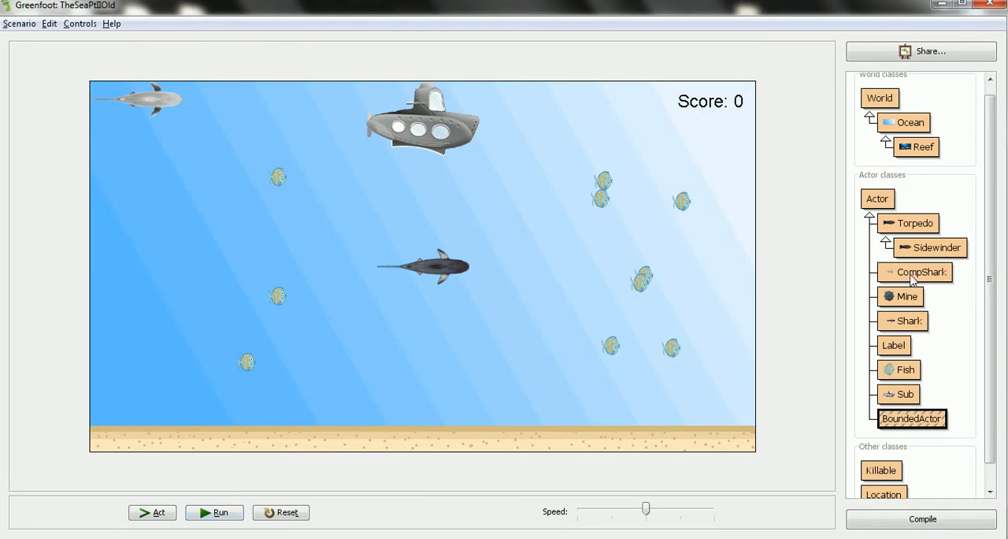
pyautogui.moveTo(913, 247)
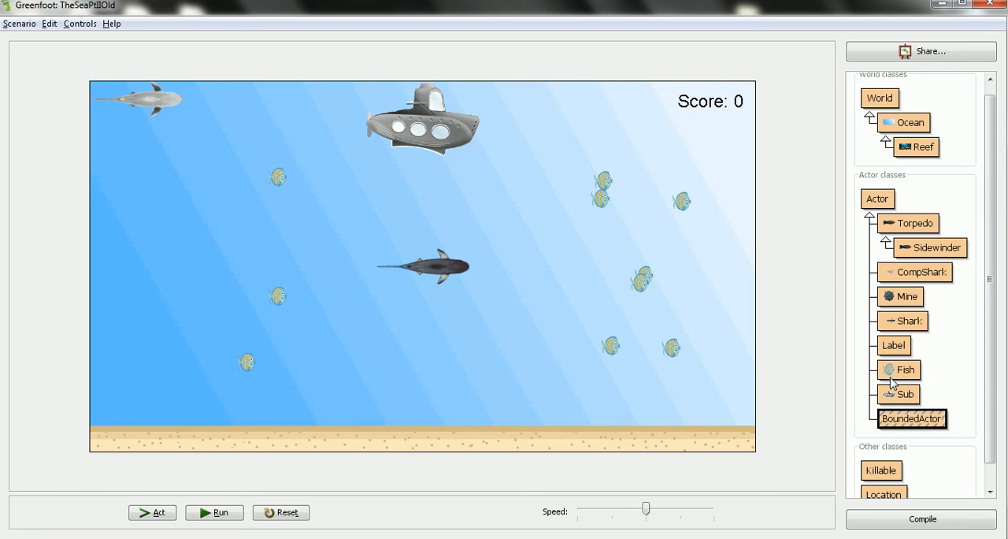
pyautogui.moveTo(911, 323)
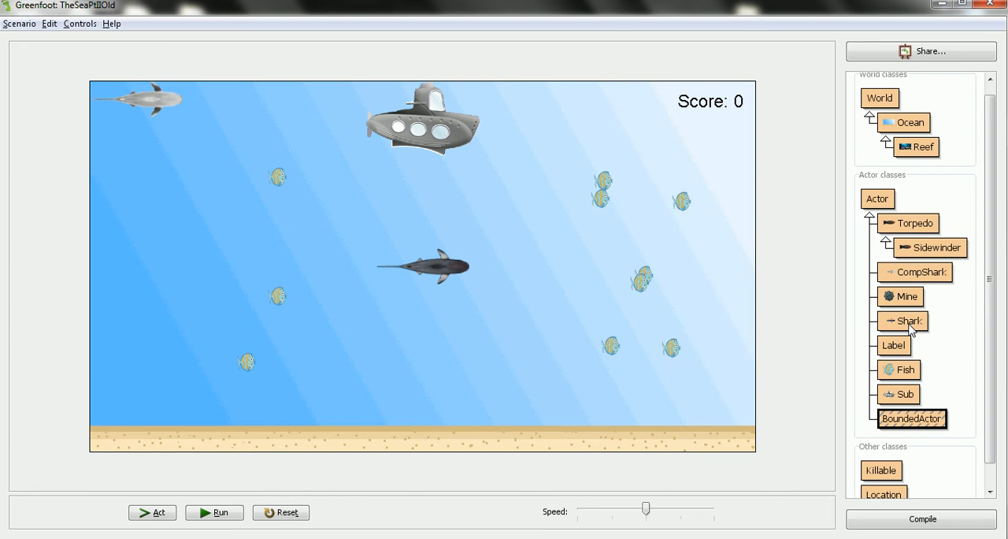
pyautogui.moveTo(945, 357)
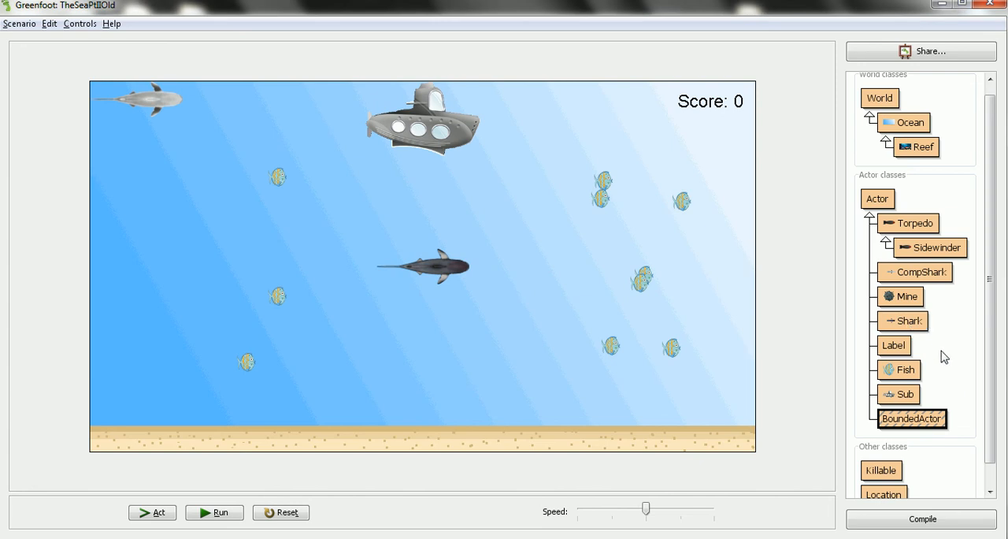
pyautogui.moveTo(915, 377)
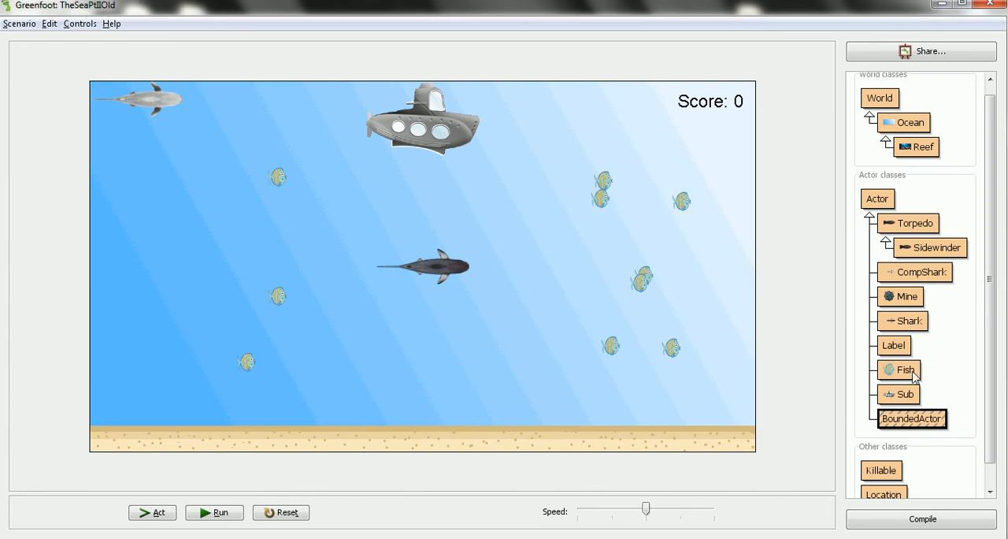
# - Select the Fish class in the Sea scenario's class diagram
pyautogui.click(899, 369)
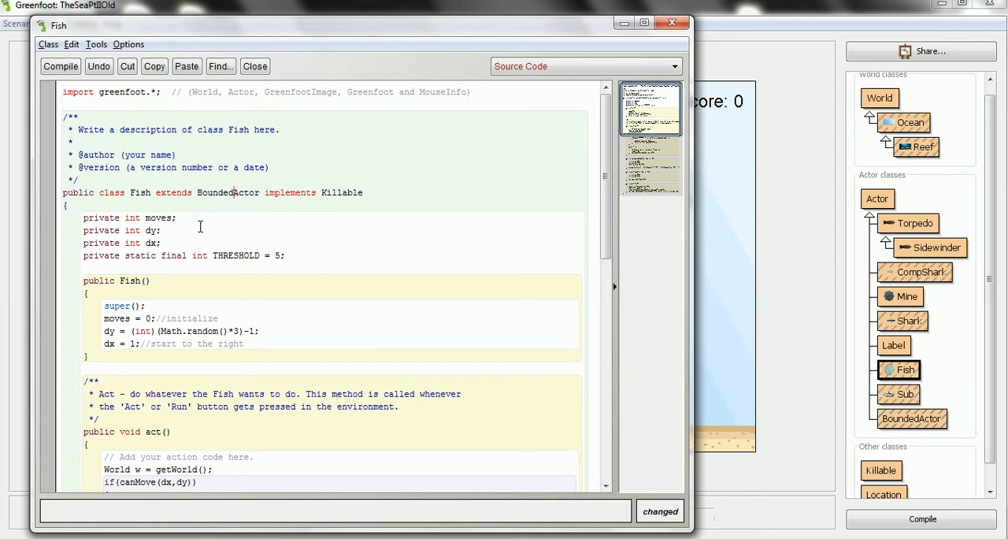
# - Check Fish's canMove calls in act, compile Fish, and close its editor
pyautogui.scroll(-3)
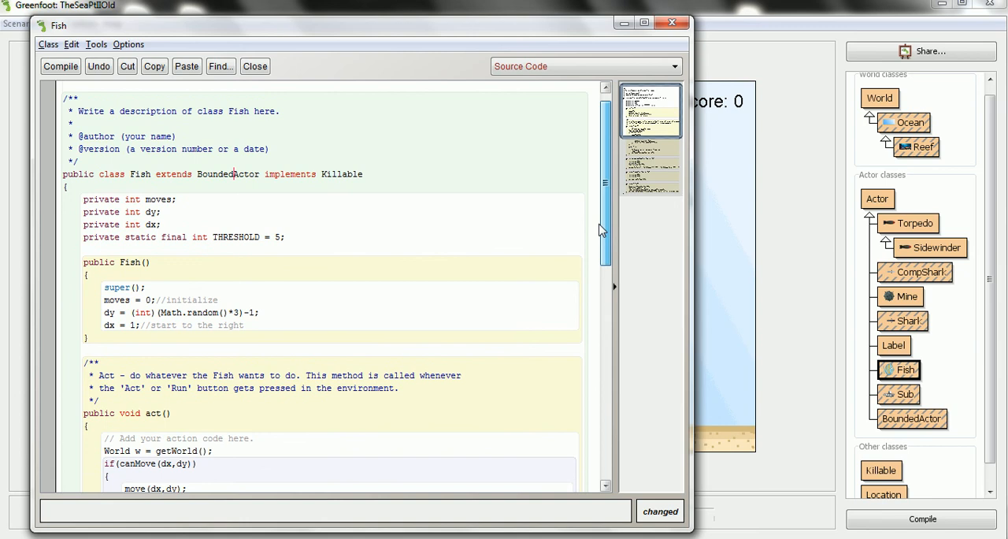
pyautogui.scroll(-3)
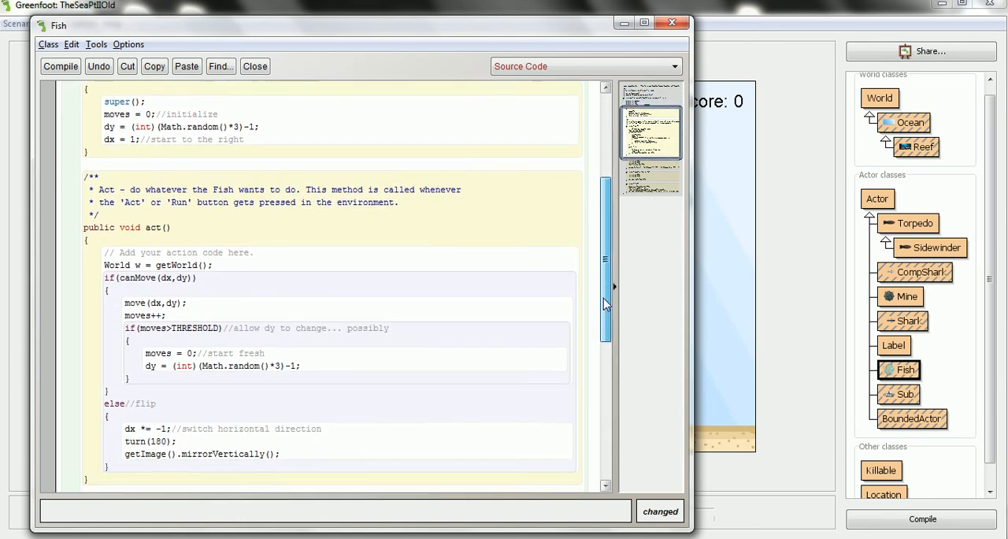
pyautogui.scroll(-3)
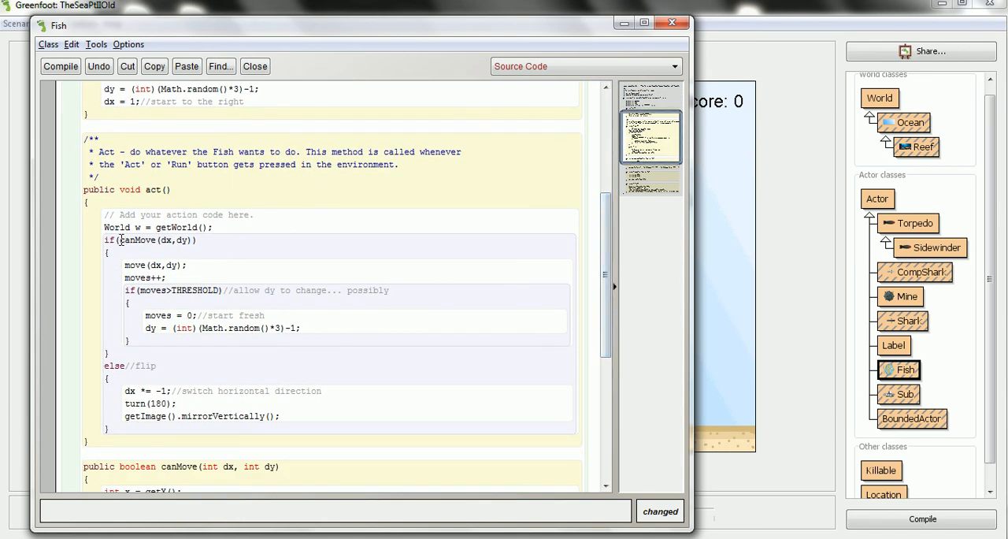
pyautogui.doubleClick(155, 241)
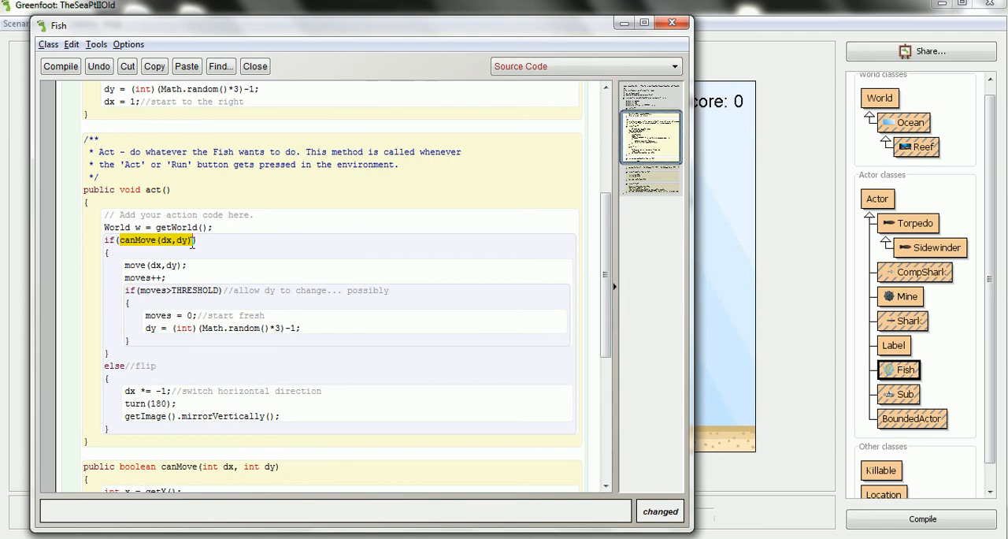
pyautogui.moveTo(596, 304)
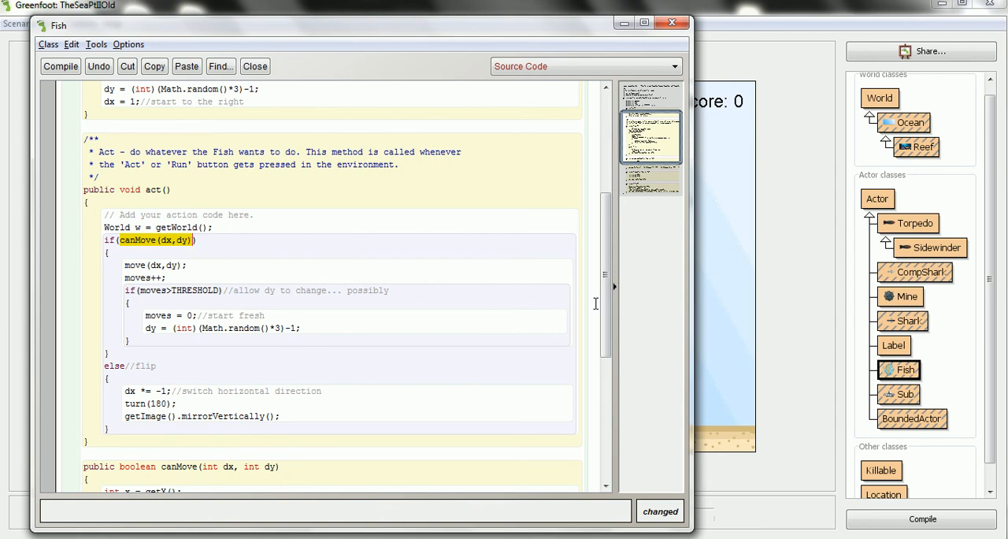
pyautogui.scroll(-3)
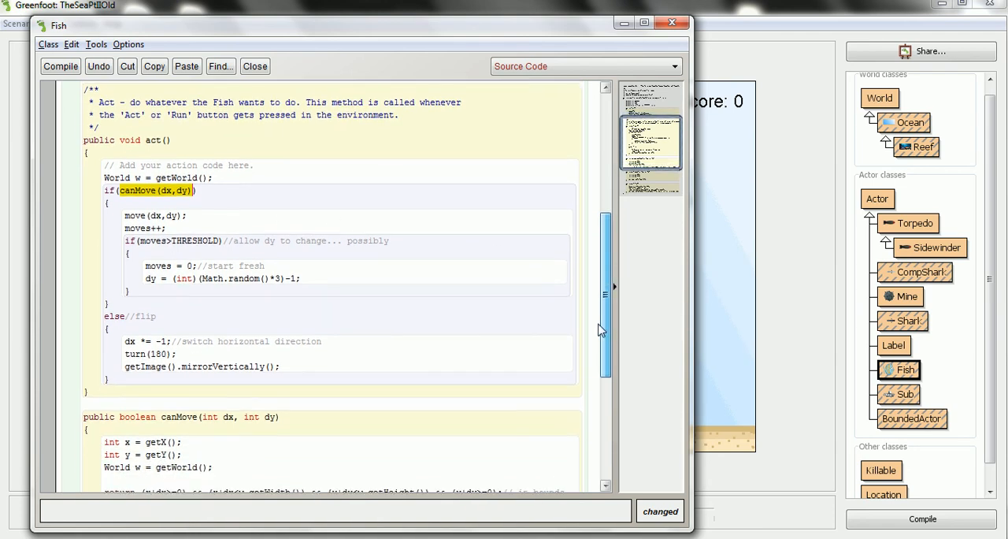
pyautogui.scroll(-3)
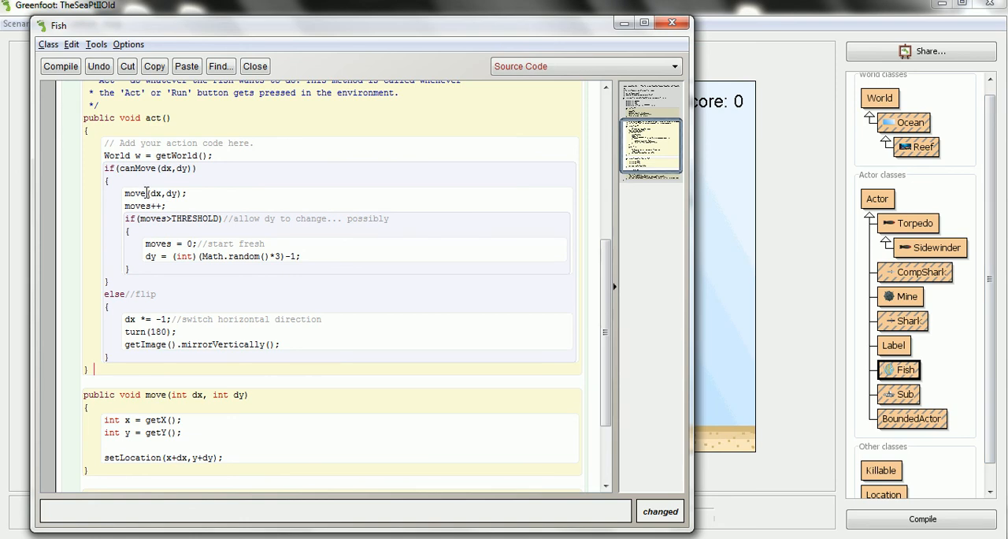
pyautogui.doubleClick(146, 168)
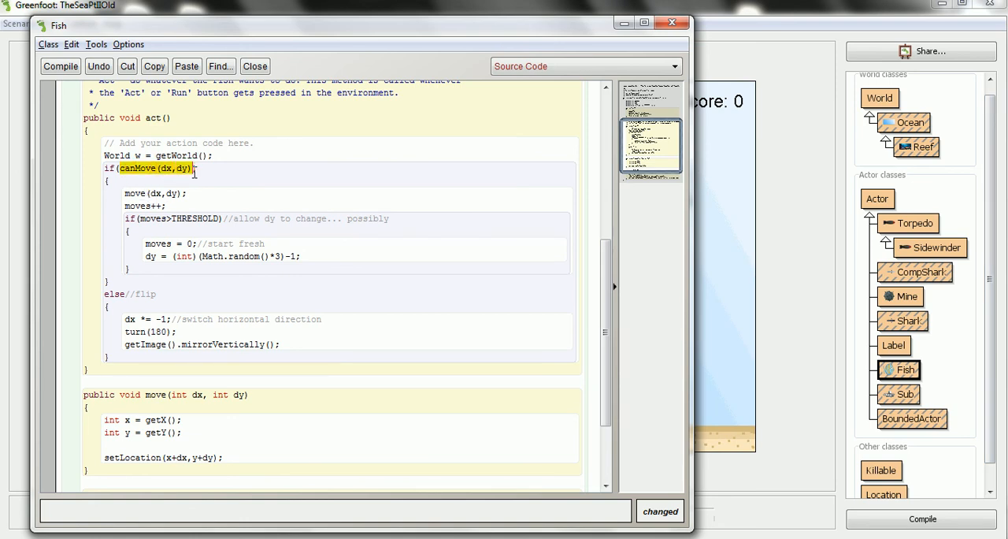
pyautogui.moveTo(310, 204)
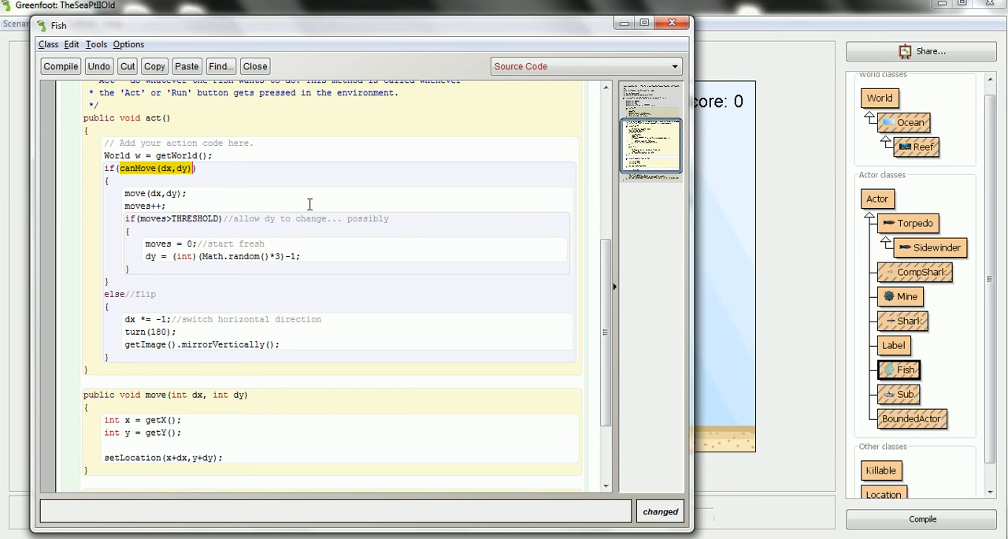
pyautogui.click(61, 66)
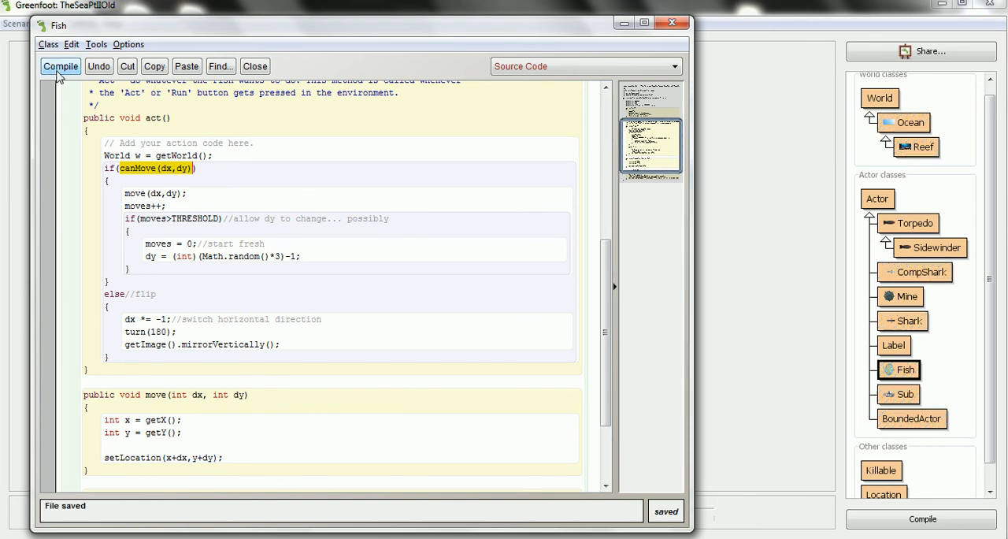
pyautogui.click(60, 67)
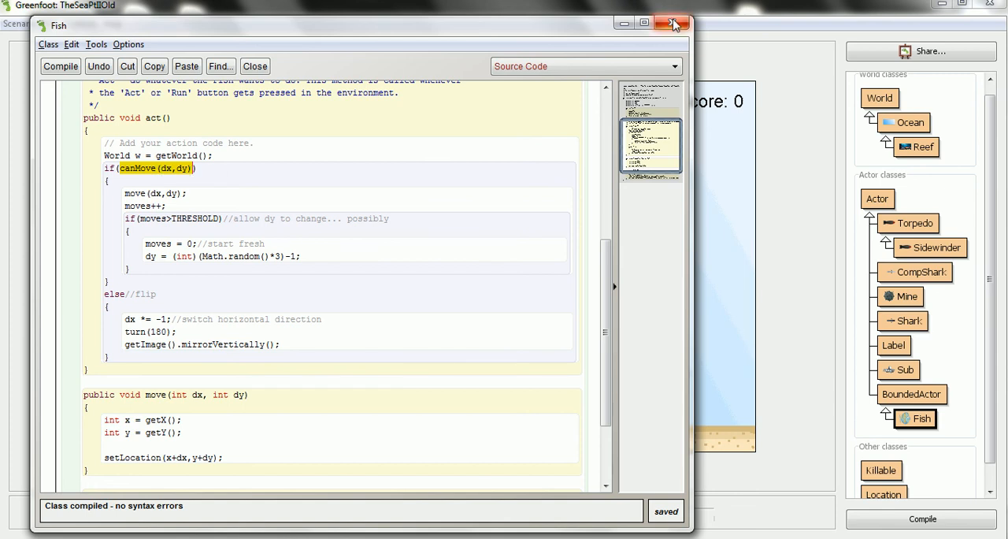
pyautogui.moveTo(673, 23)
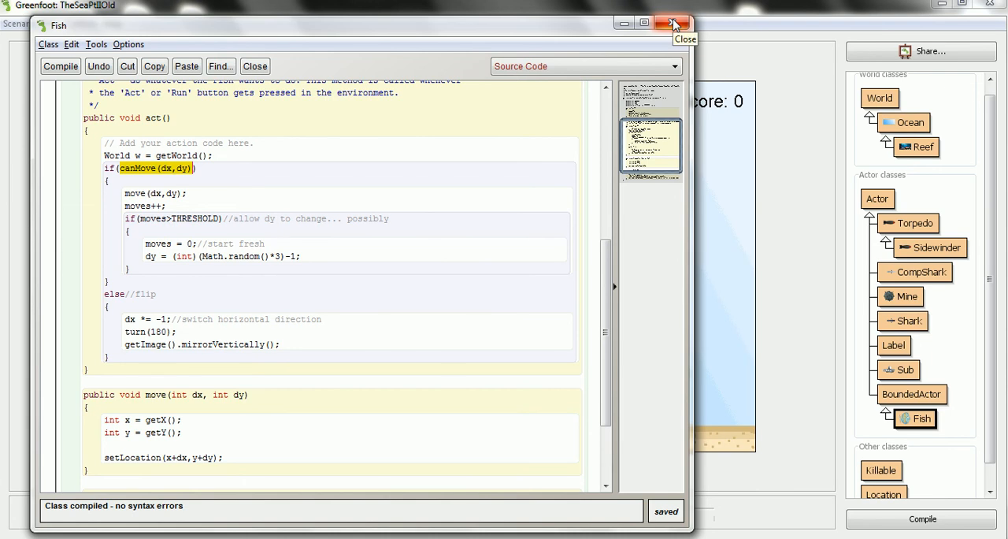
pyautogui.click(674, 23)
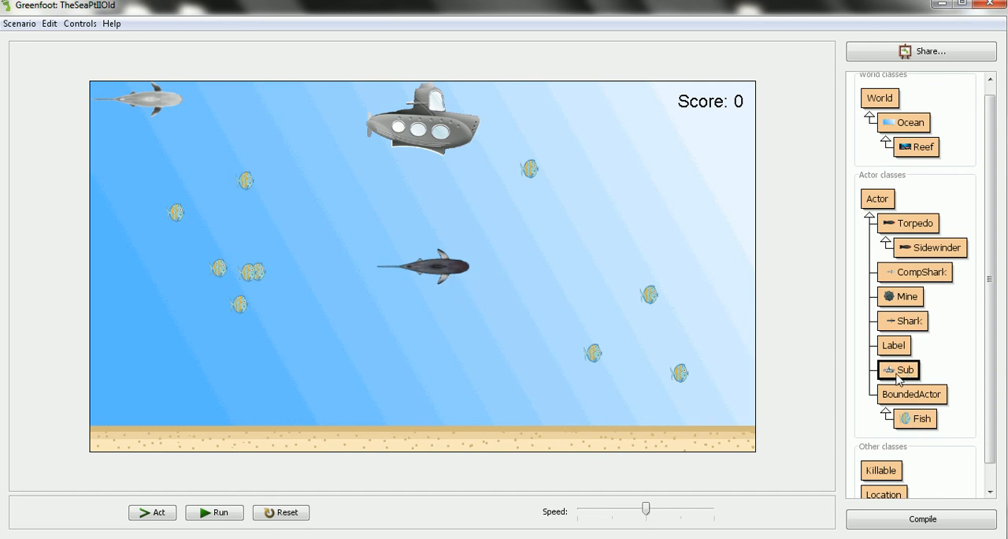
pyautogui.moveTo(903, 322)
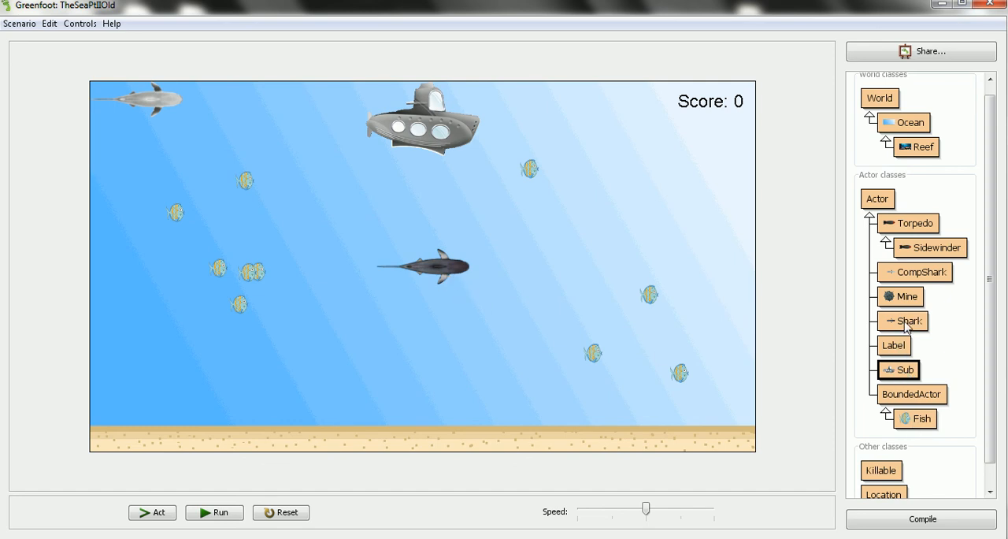
# - Select Shark and CompShark, then bring up Torpedo's context menu in the class diagram
pyautogui.click(903, 320)
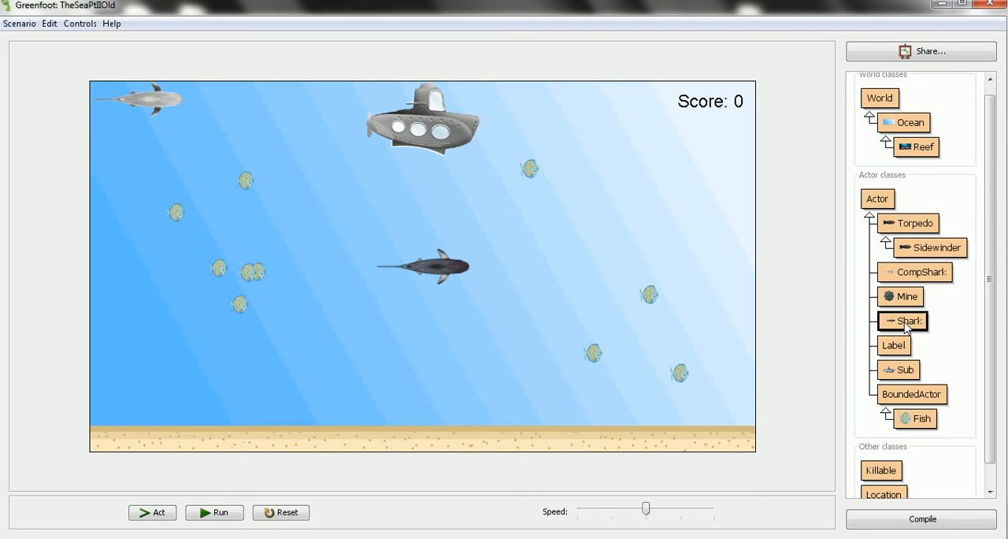
pyautogui.moveTo(910, 302)
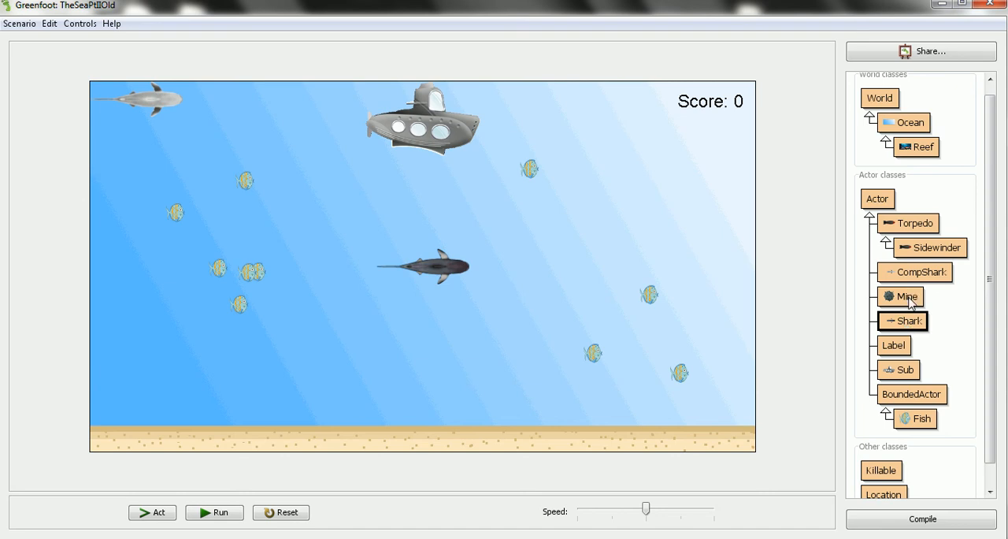
pyautogui.click(907, 296)
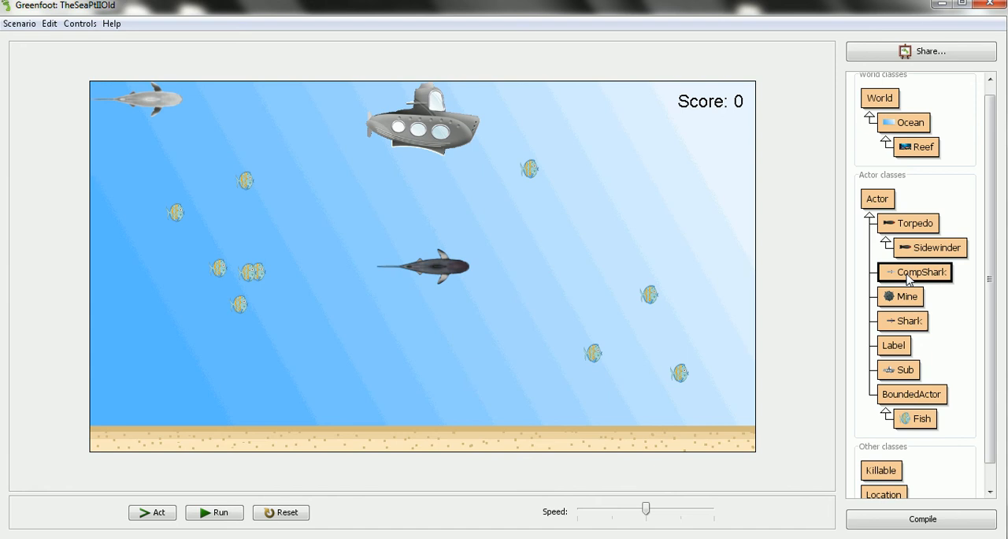
pyautogui.moveTo(557, 357)
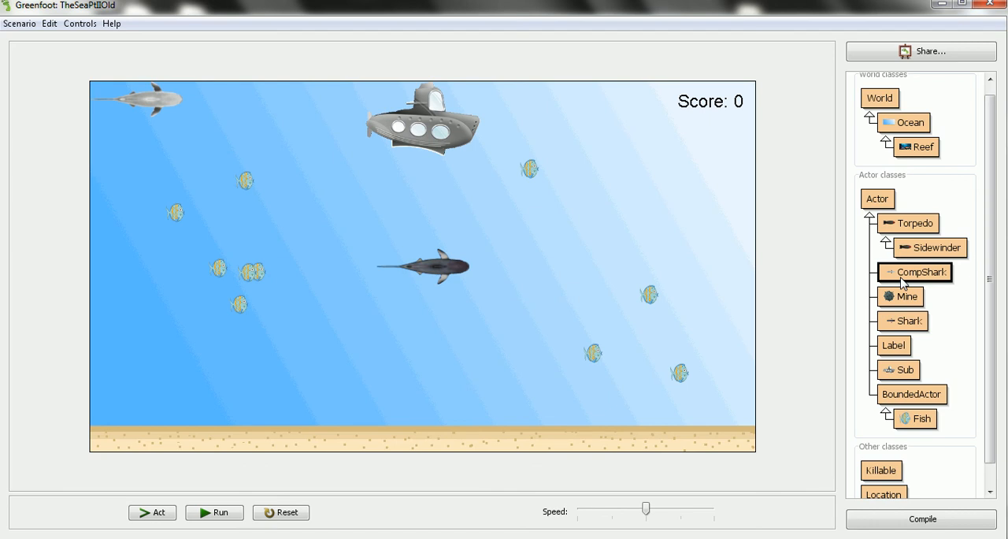
pyautogui.rightClick(916, 223)
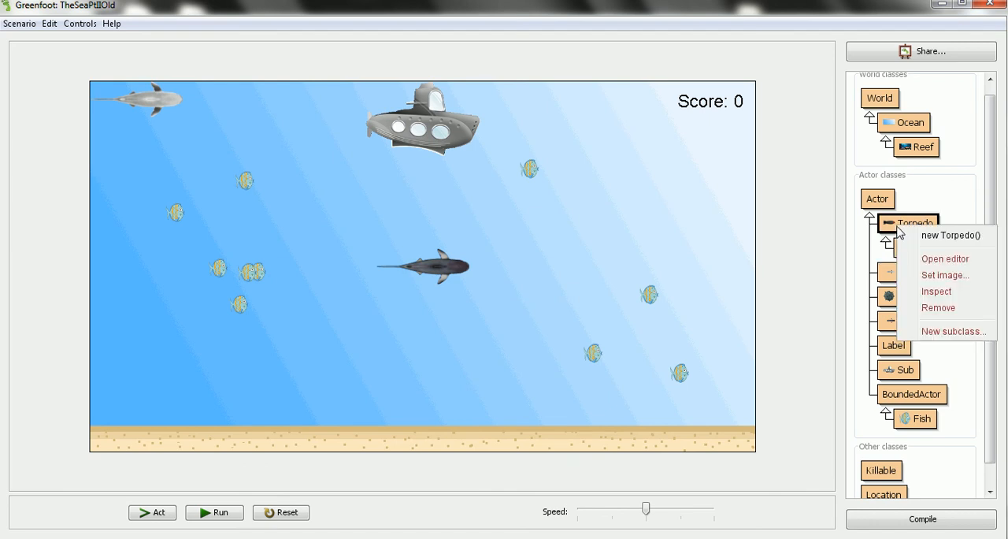
# - Edit Torpedo's act so it calls canMove(0, distance), then close the Torpedo editor
pyautogui.click(945, 258)
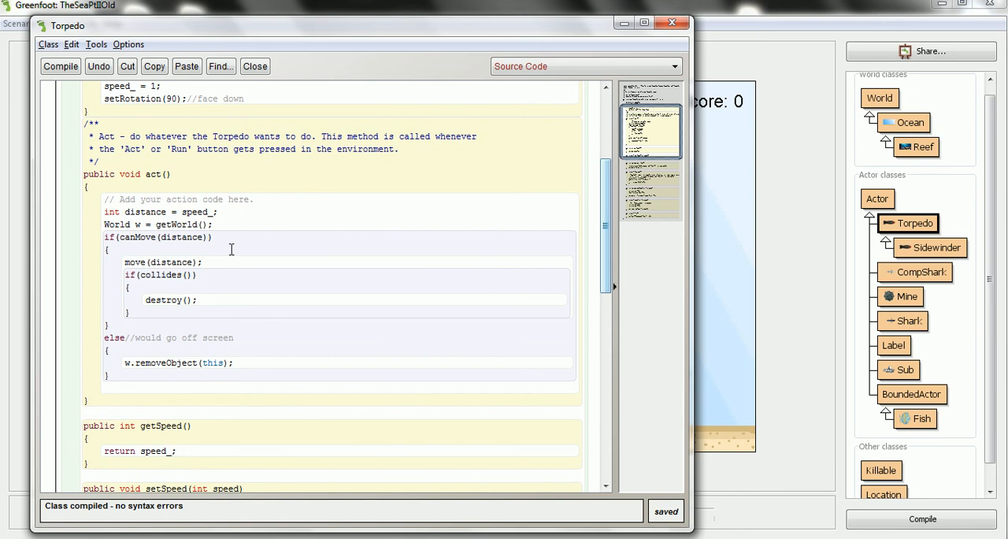
pyautogui.doubleClick(162, 237)
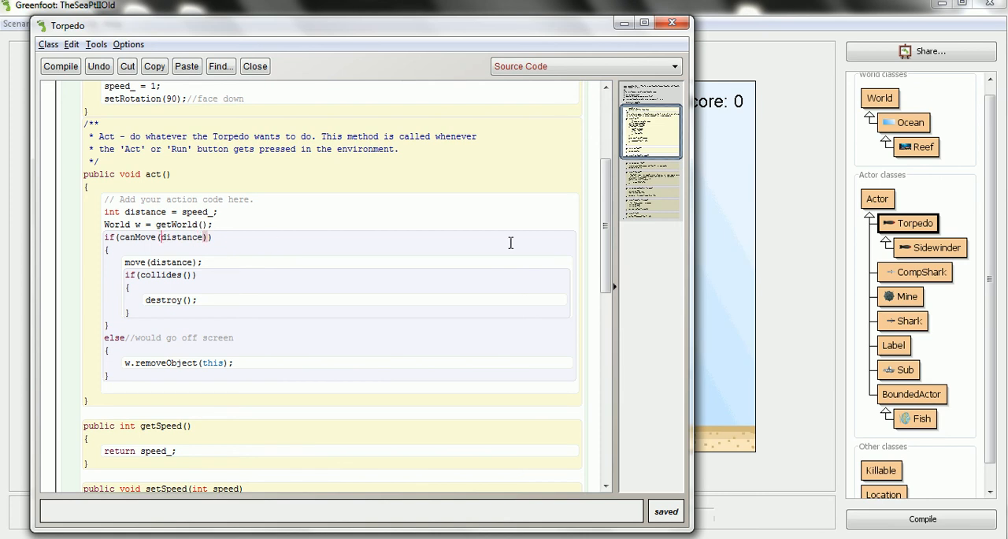
pyautogui.moveTo(425, 277)
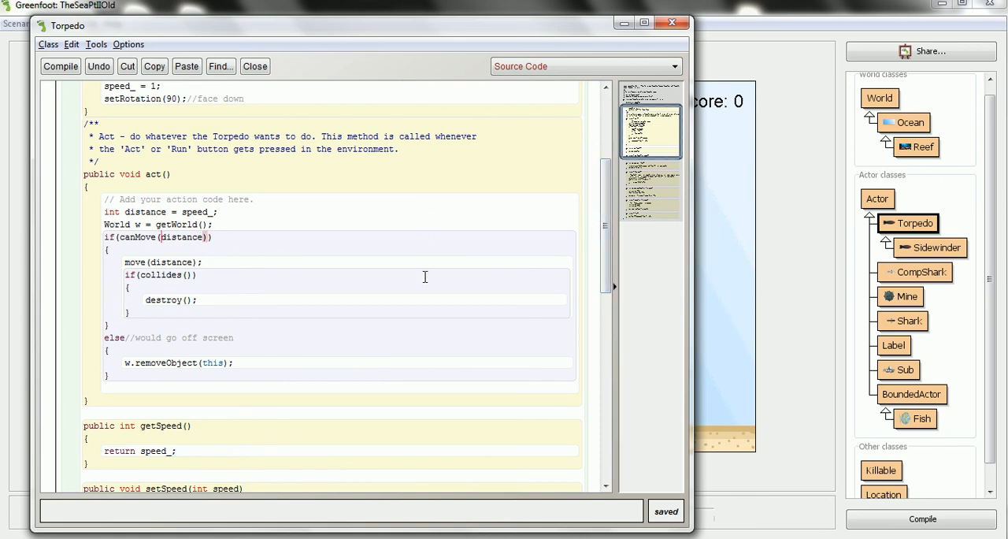
pyautogui.write('0,')
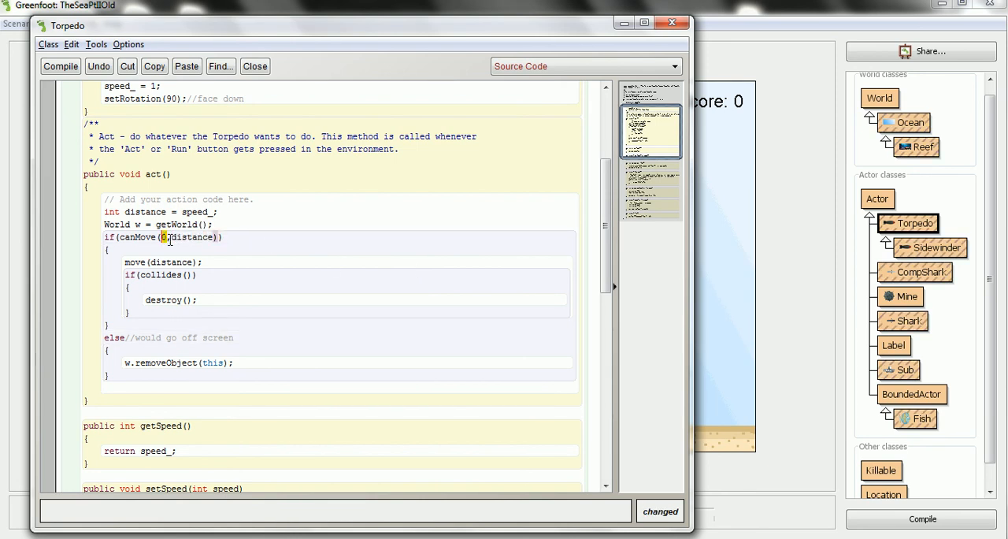
pyautogui.doubleClick(191, 236)
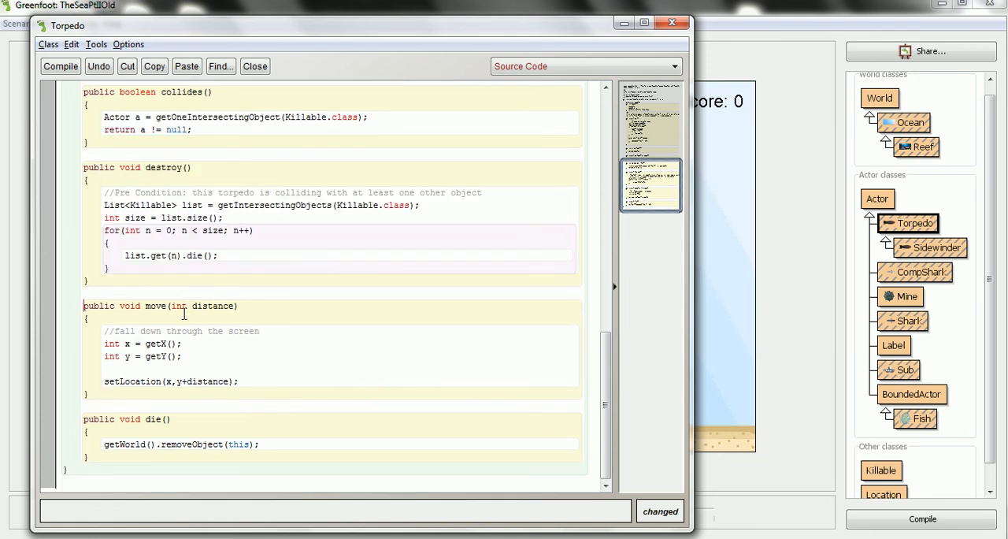
pyautogui.scroll(-3)
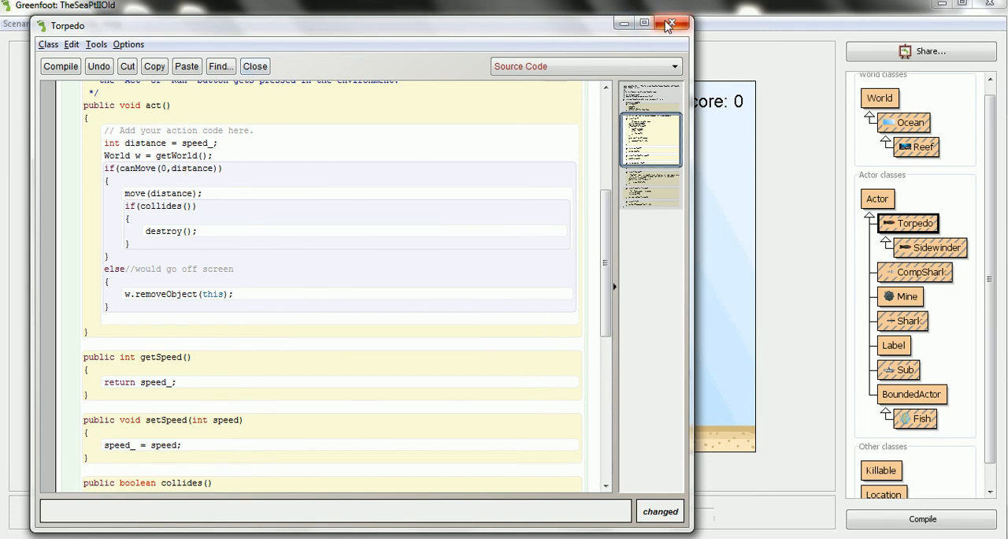
pyautogui.click(922, 519)
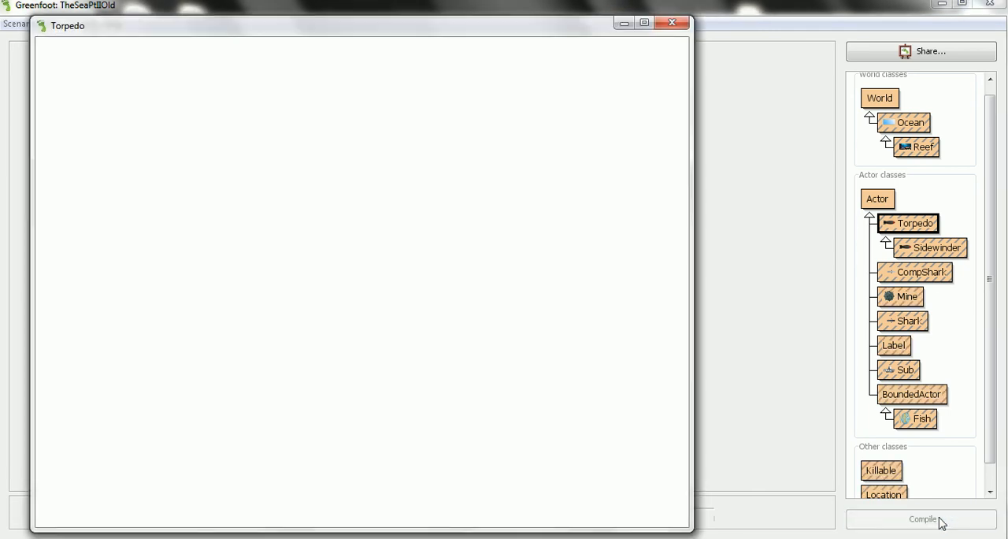
# - Compile Torpedo, placing Torpedo and Sidewinder under BoundedActor
pyautogui.doubleClick(915, 223)
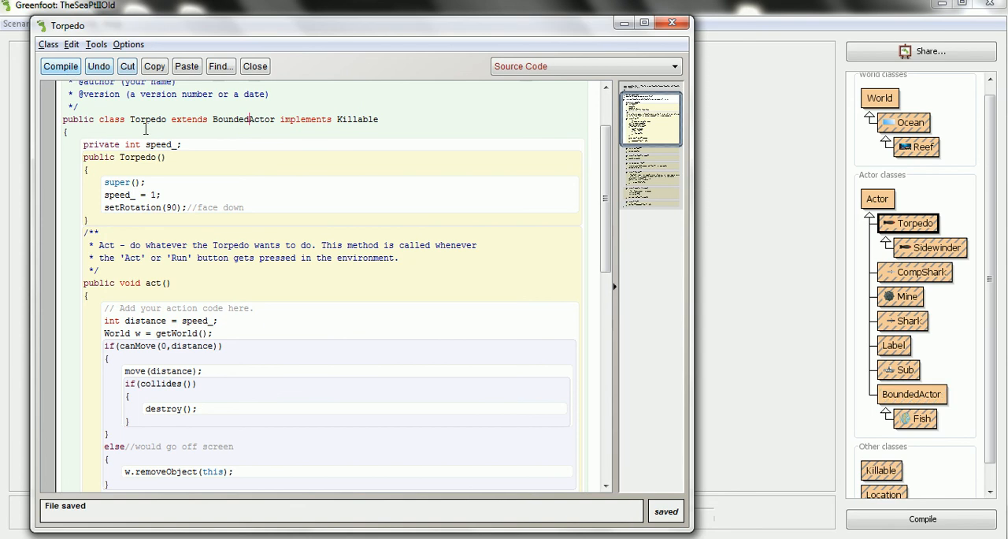
pyautogui.click(61, 66)
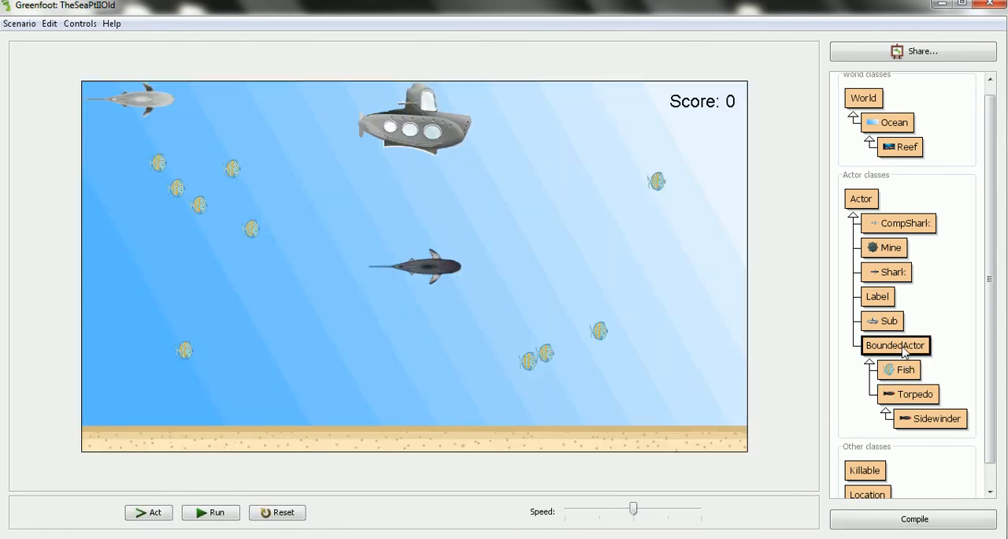
pyautogui.moveTo(901, 371)
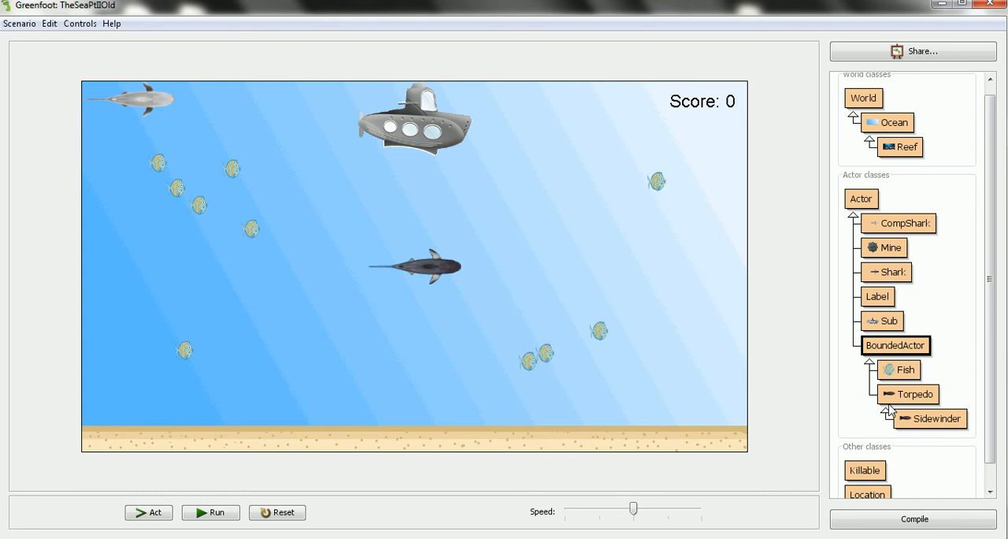
pyautogui.moveTo(904, 352)
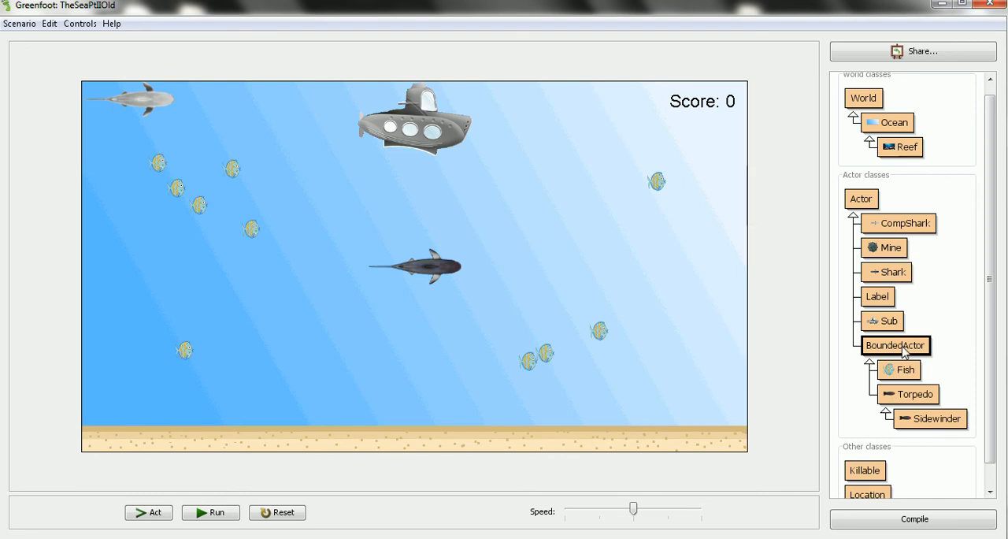
pyautogui.moveTo(904, 352)
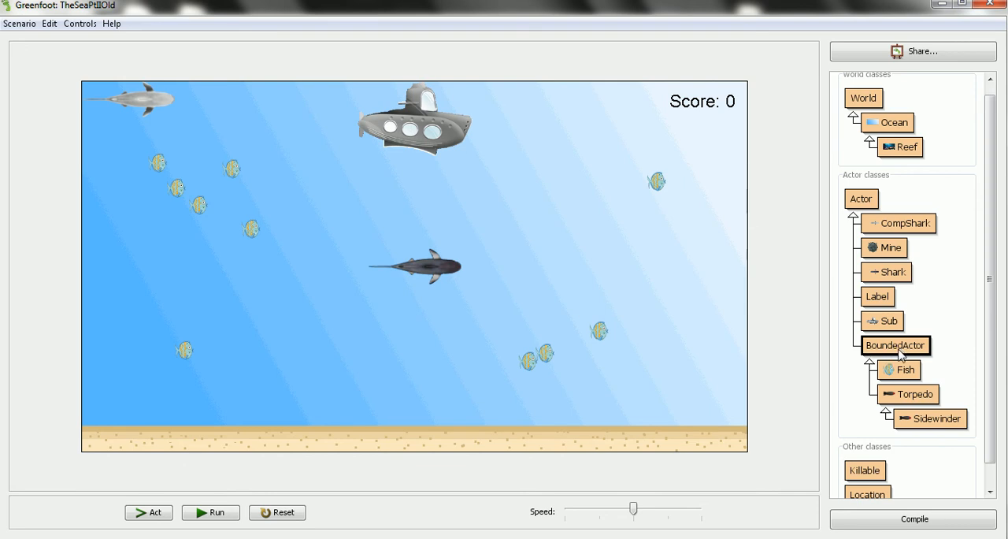
# - Right-click BoundedActor in the class diagram to show its context menu
pyautogui.rightClick(896, 345)
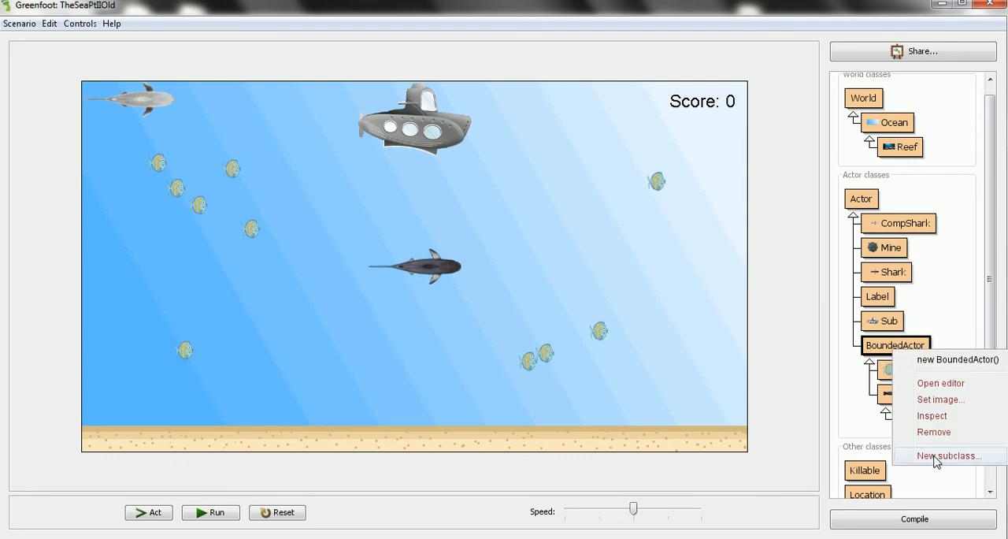